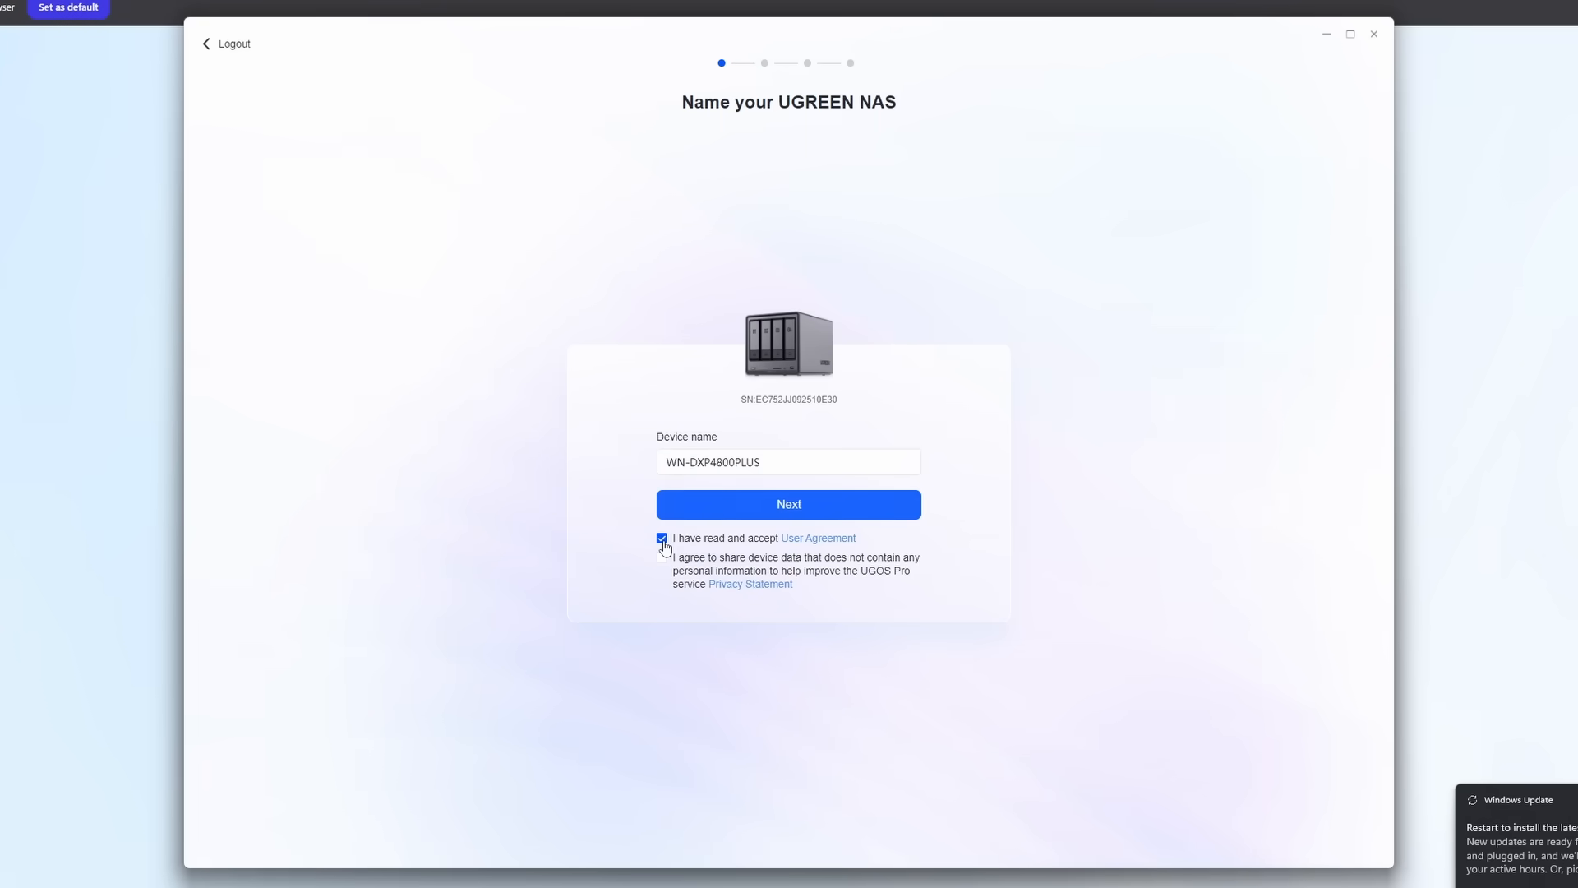
Step: Keep the device name, create the admin account, skip email, and install only important updates
left_click(789, 504)
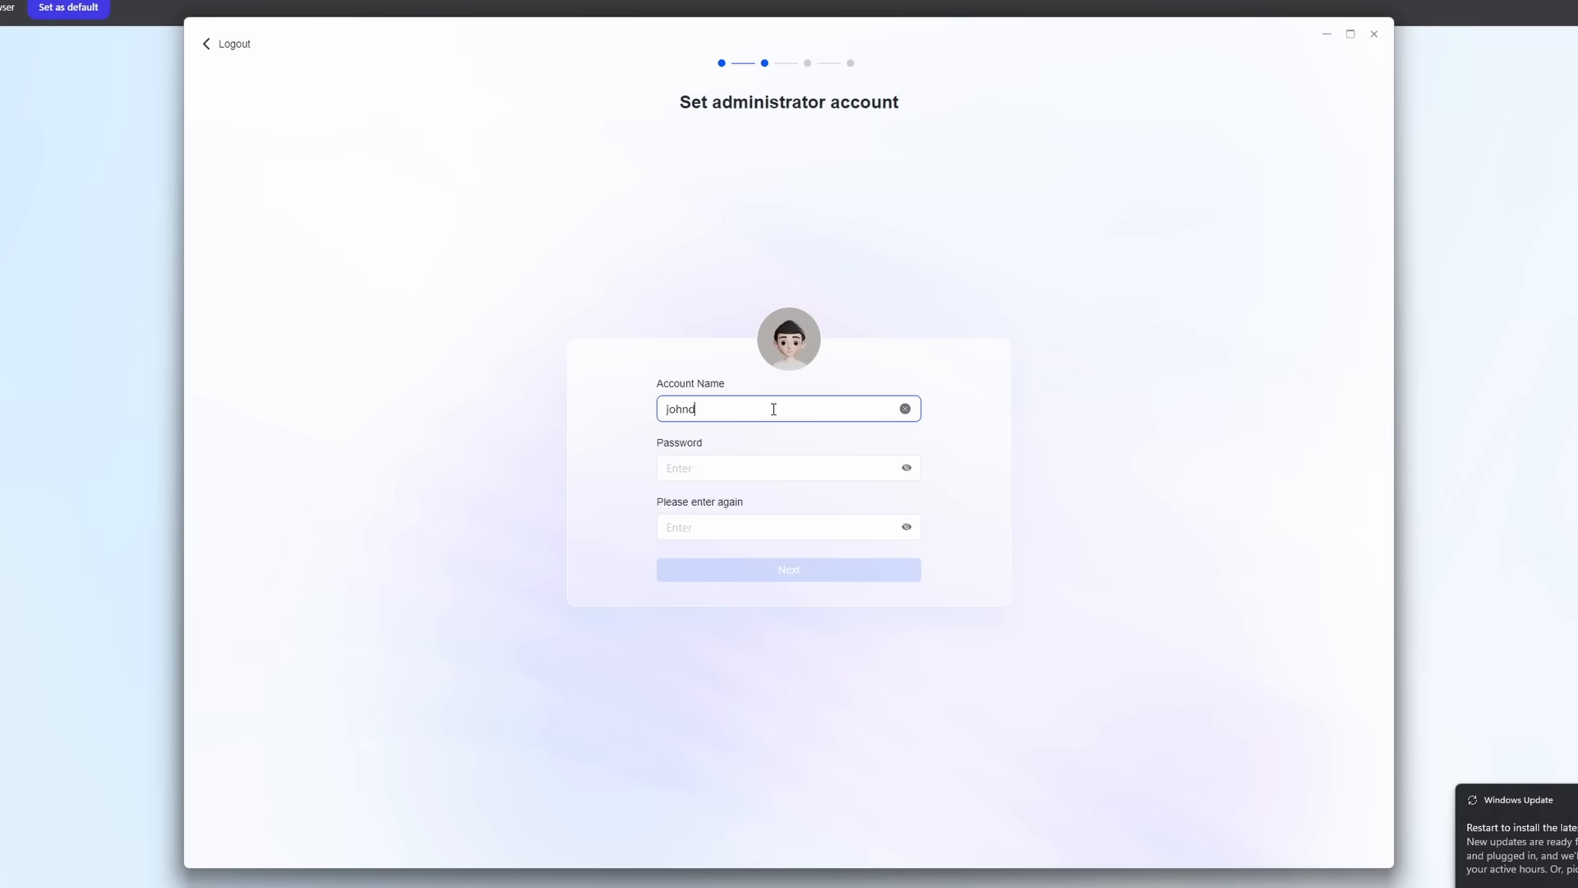
left_click(788, 569)
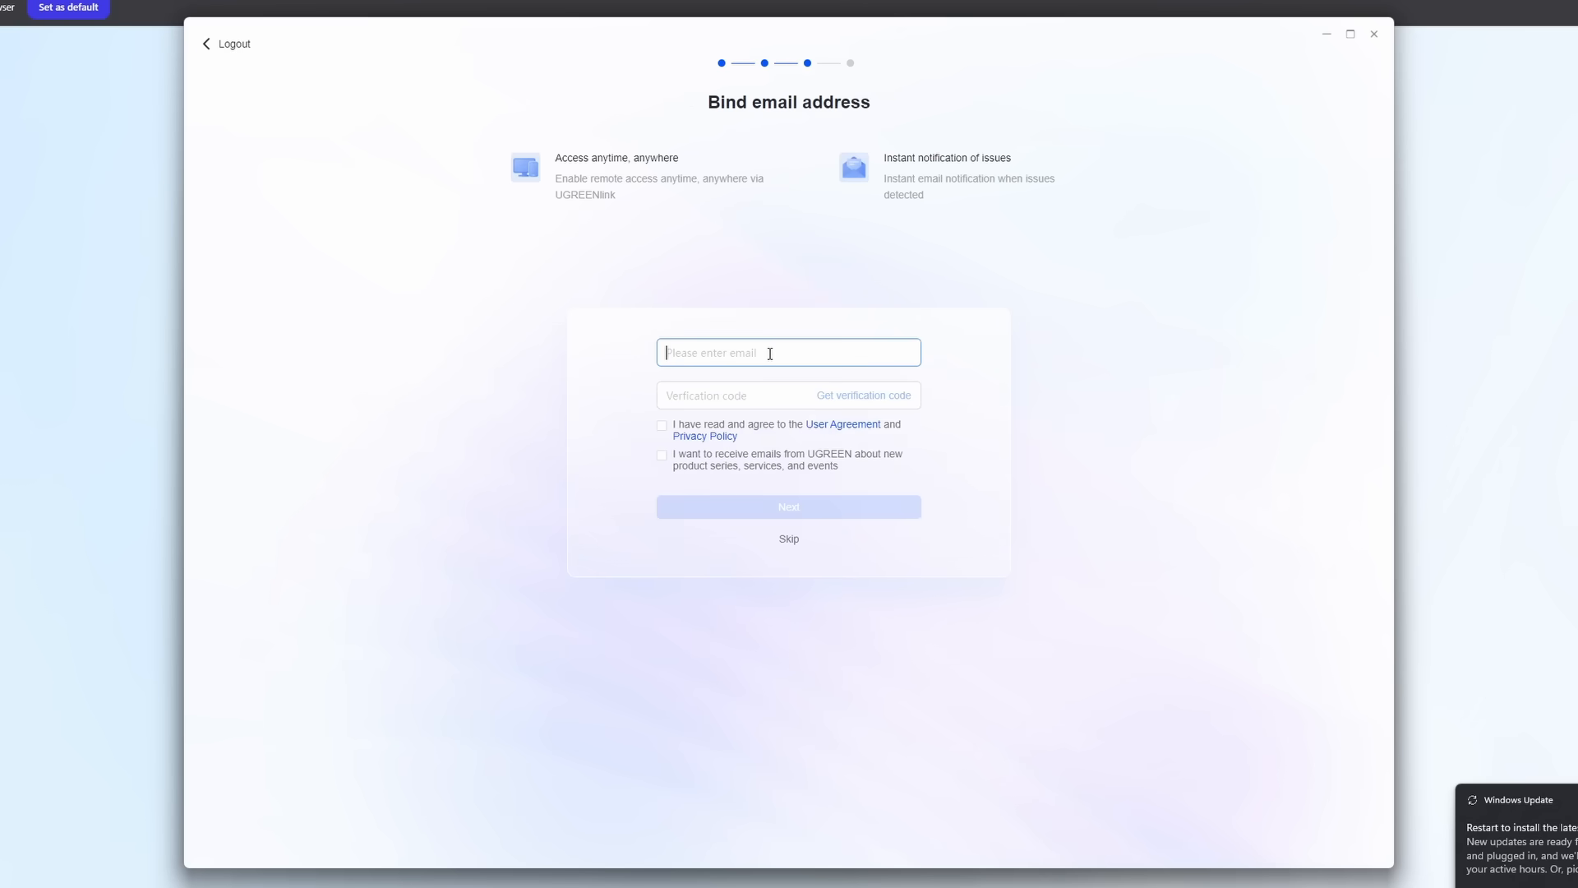
left_click(788, 538)
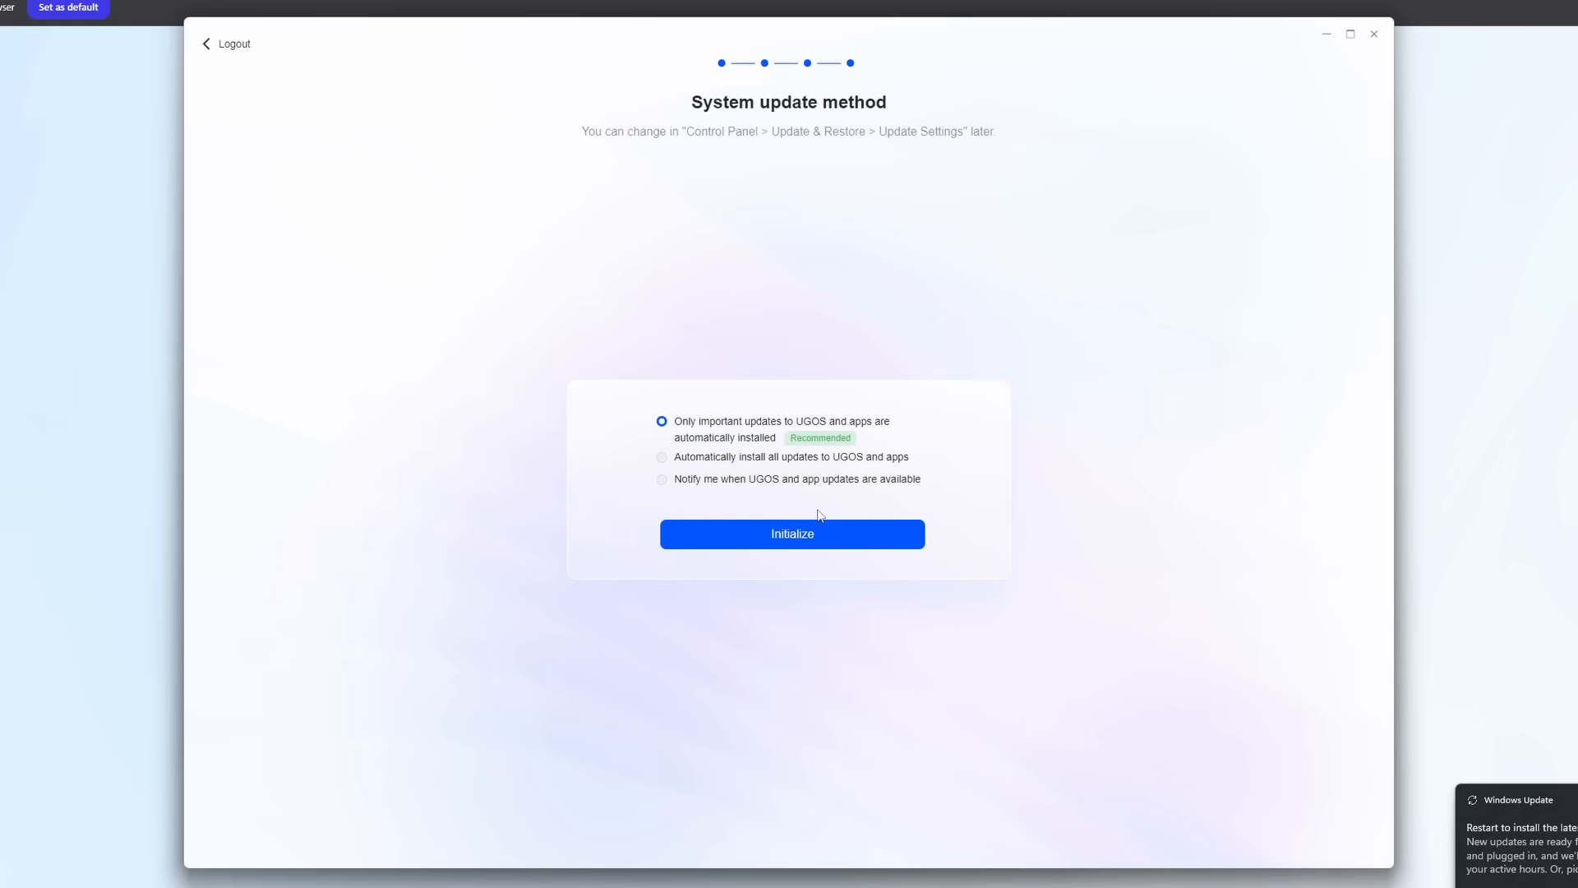
left_click(792, 534)
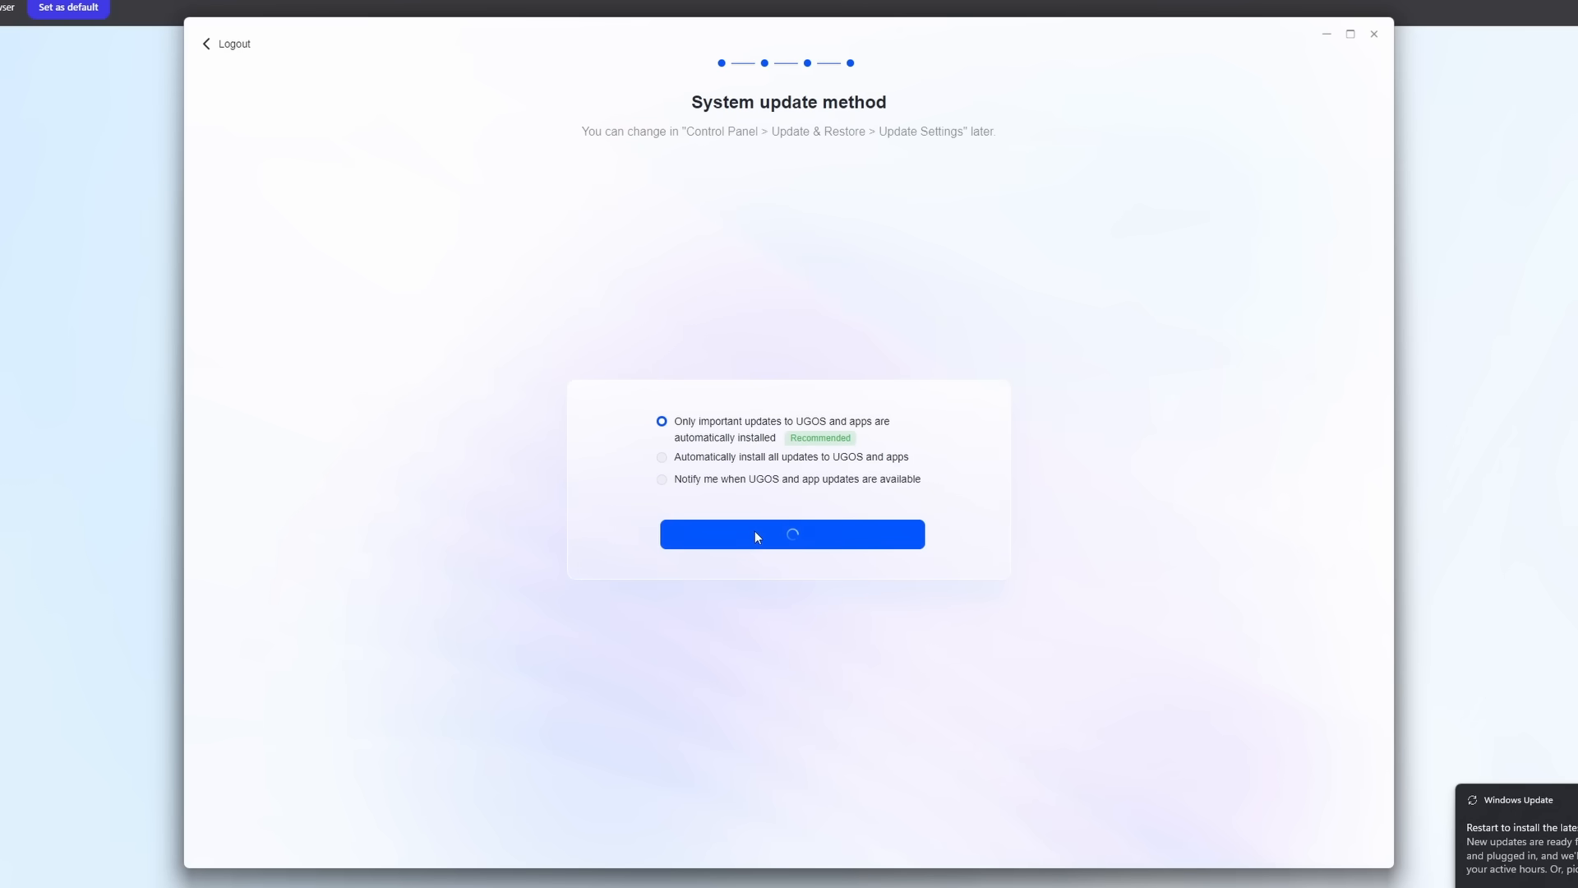
left_click(790, 534)
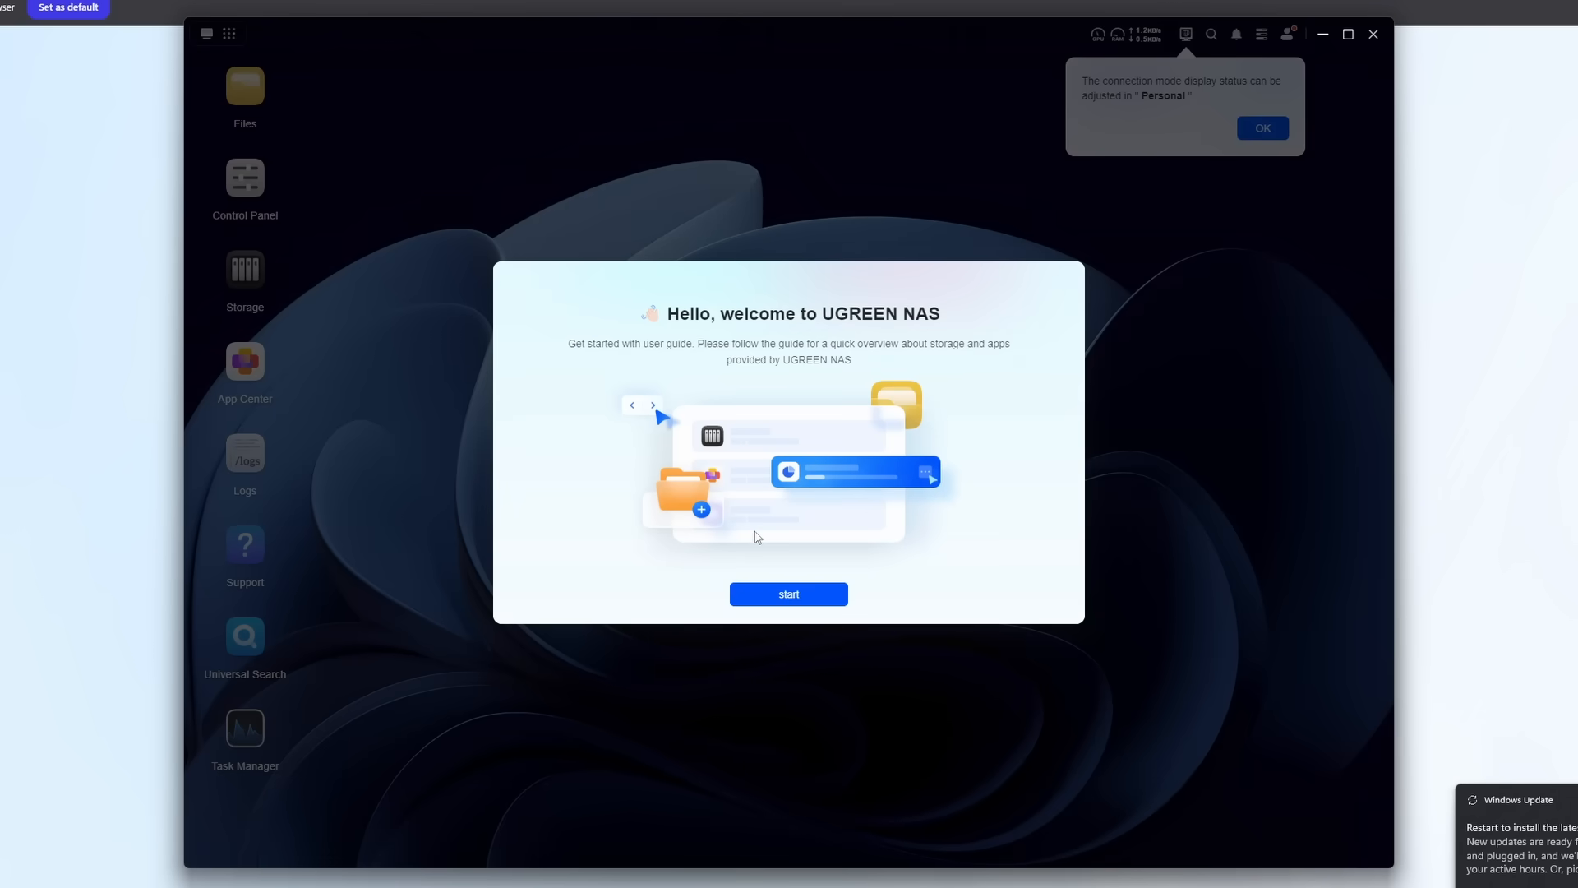
Step: Dismiss the welcome guide, select all four 3.6TB disks, and scroll through RAID types
left_click(789, 593)
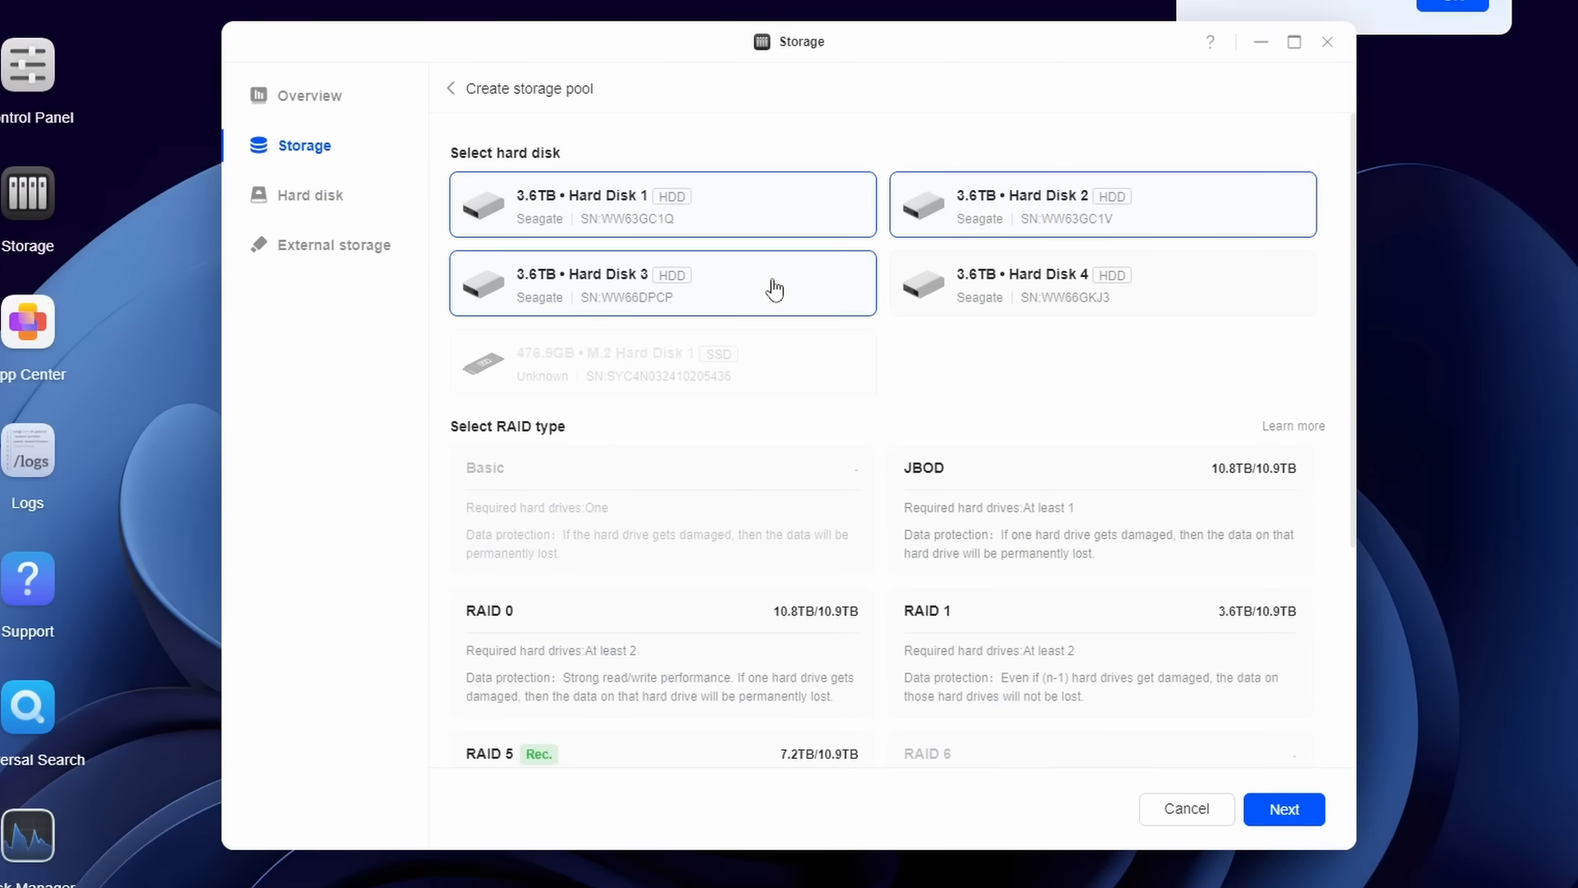
left_click(1102, 283)
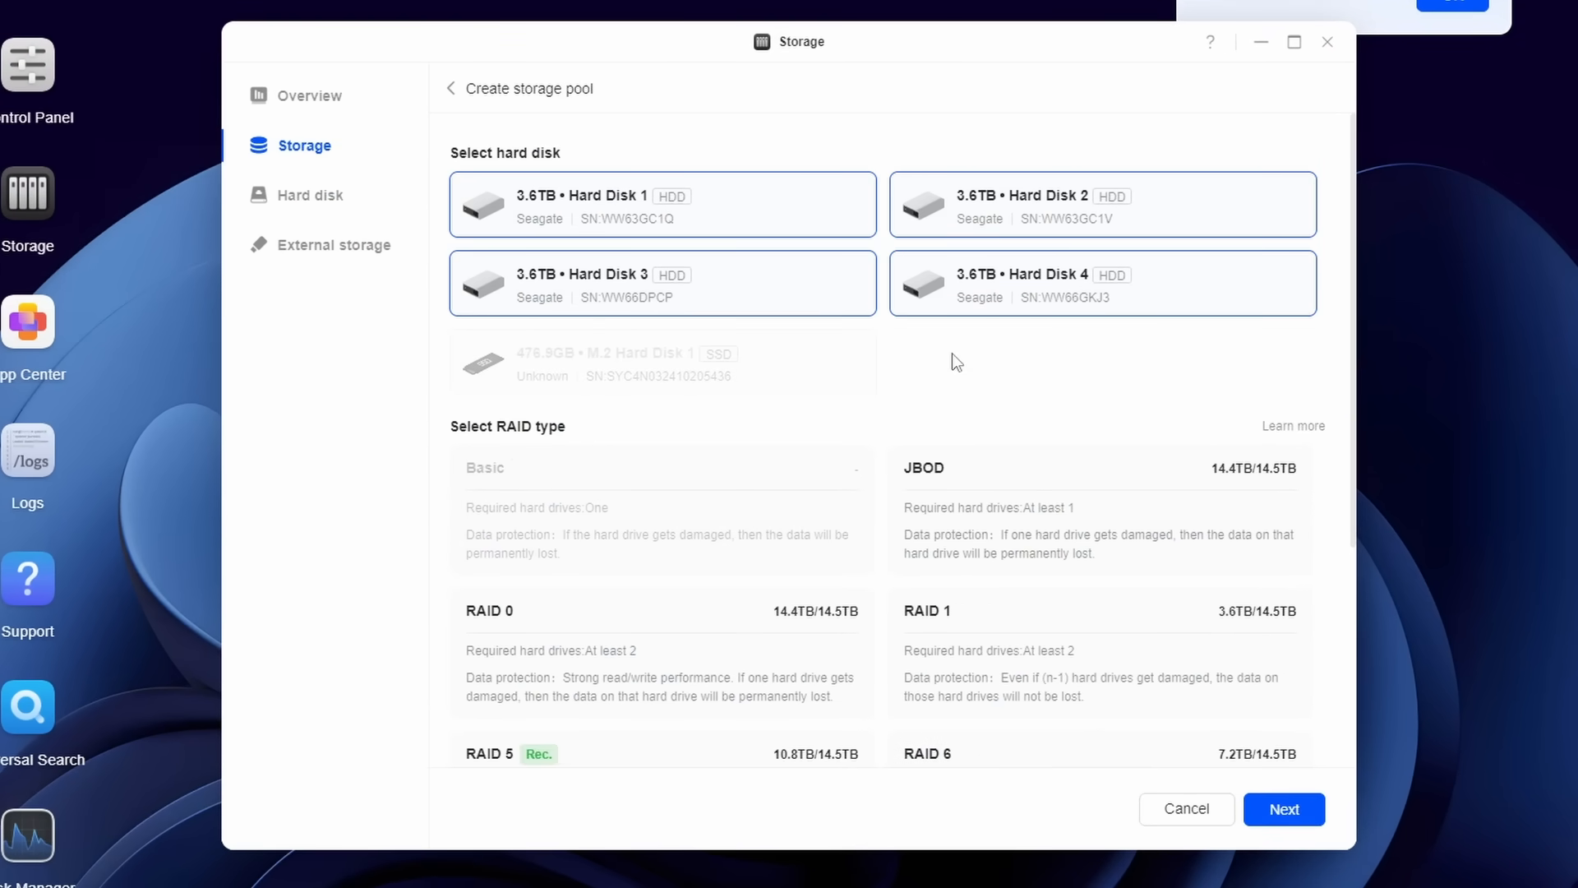
scroll("down", 3)
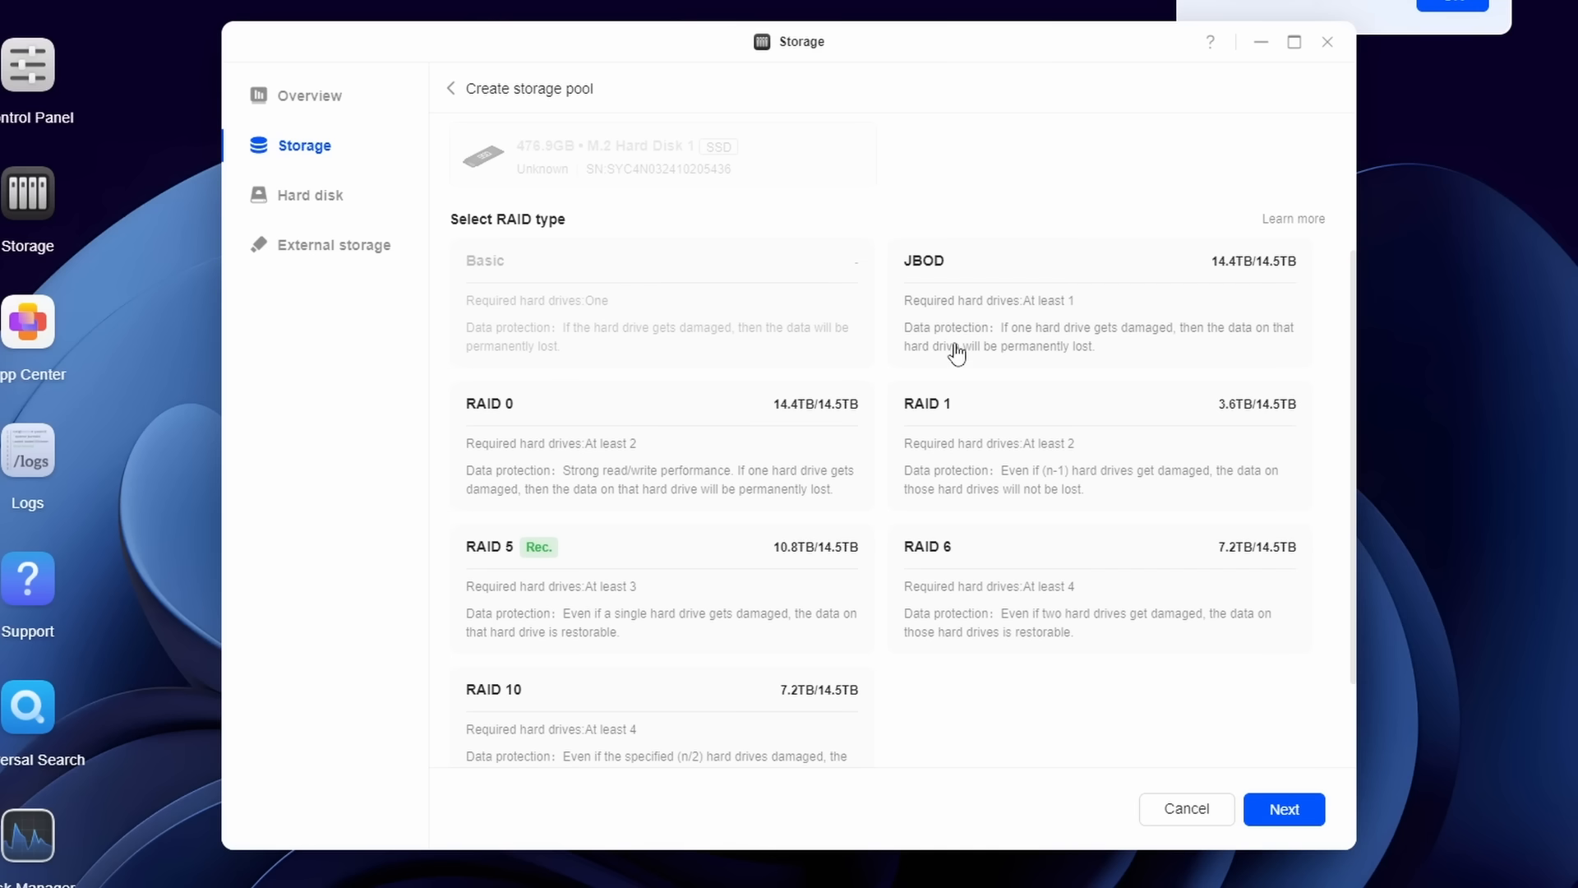
scroll("down", 3)
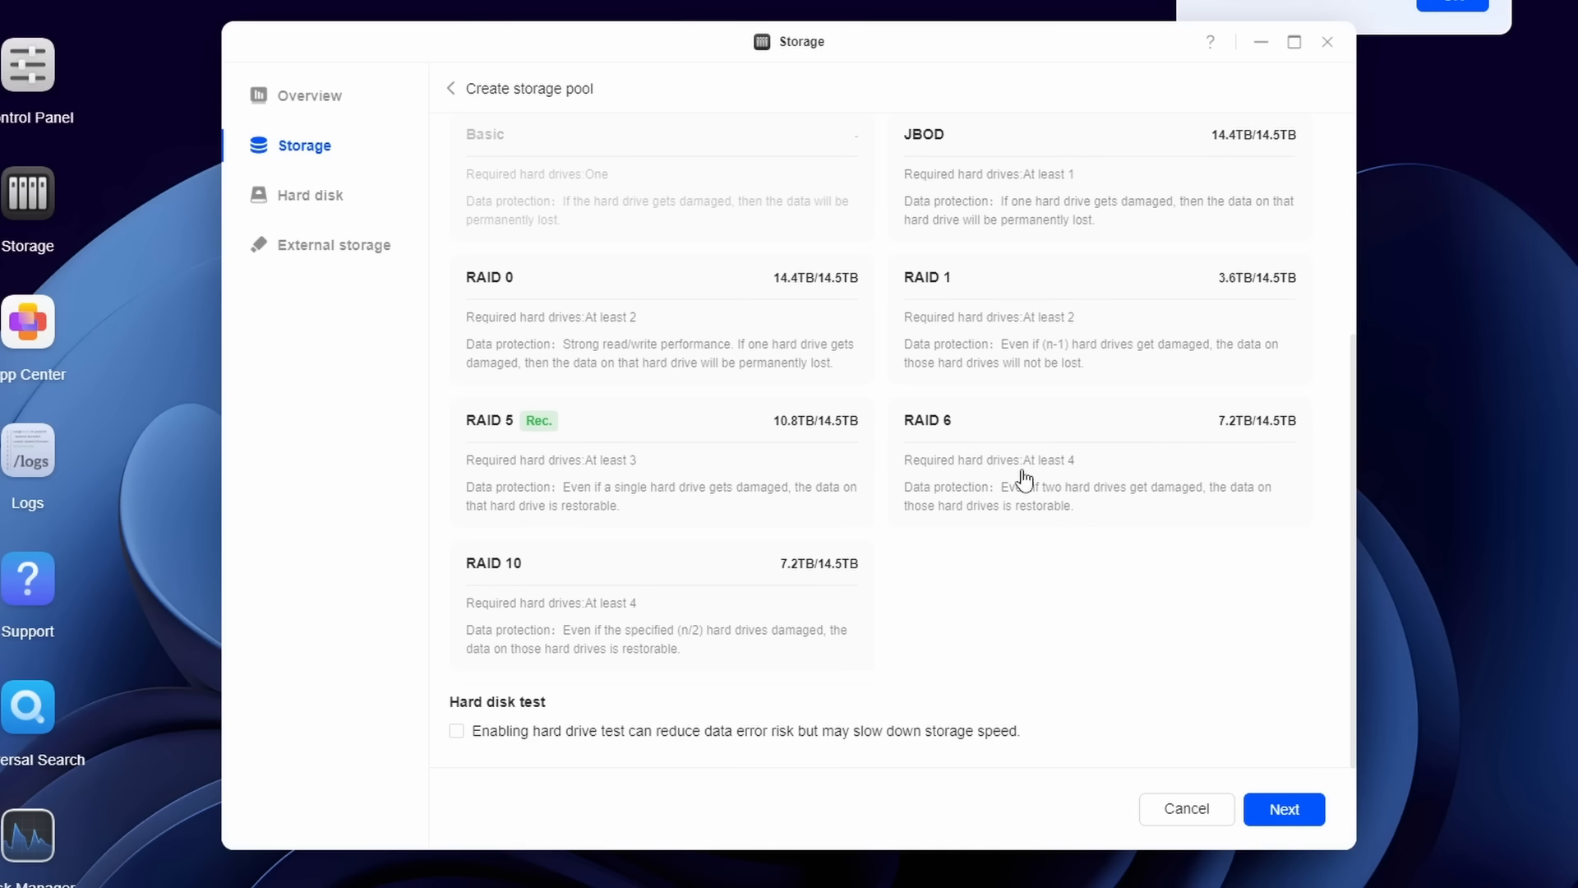
scroll("up", 3)
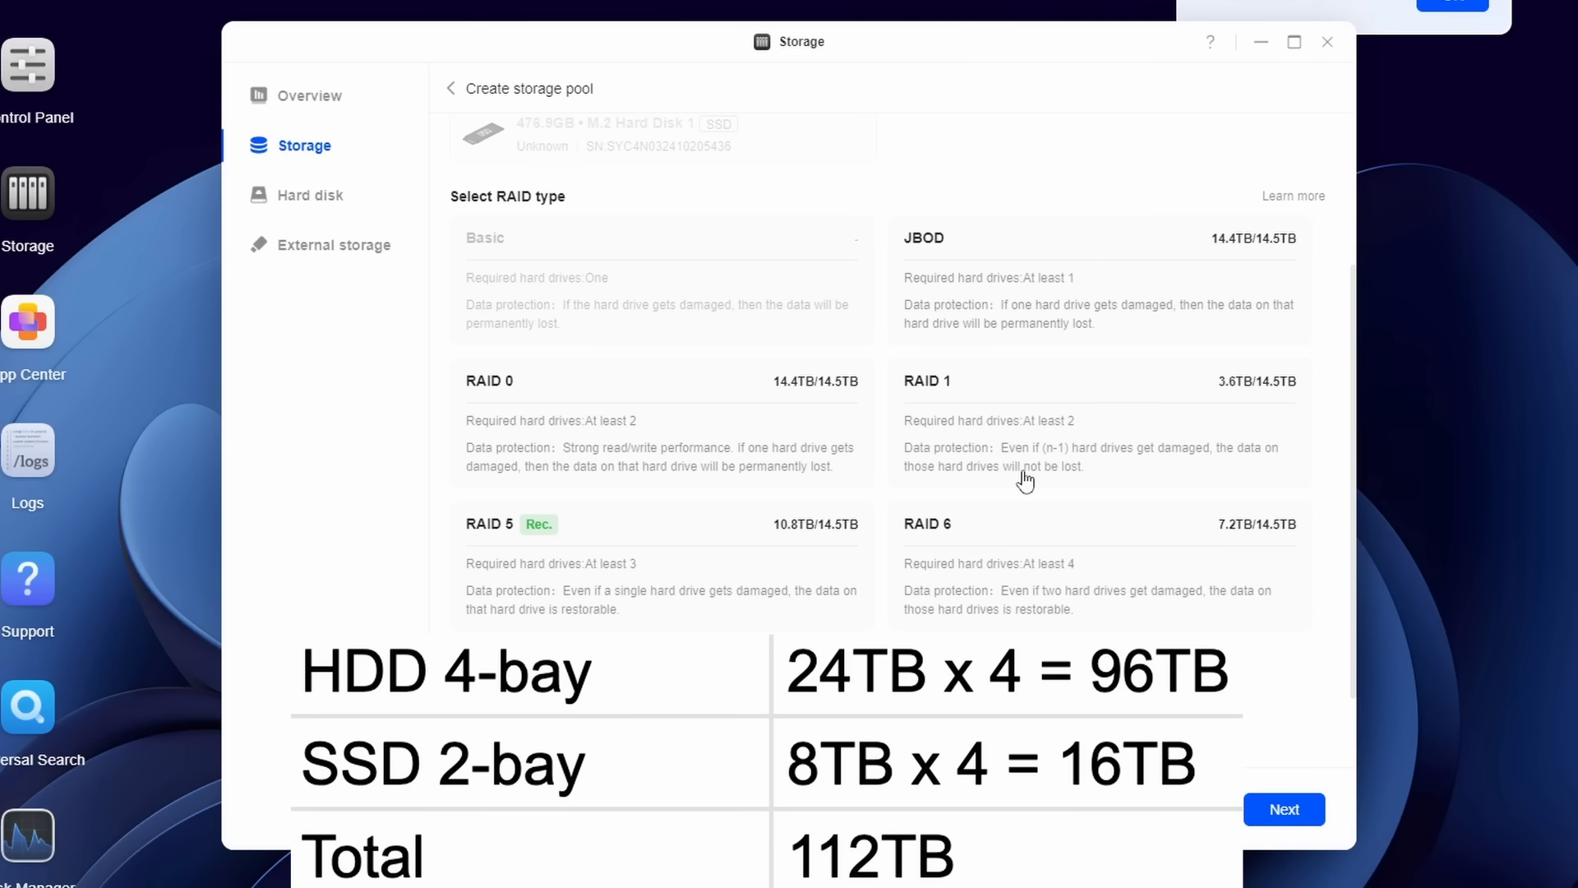
mouse_move(1018, 530)
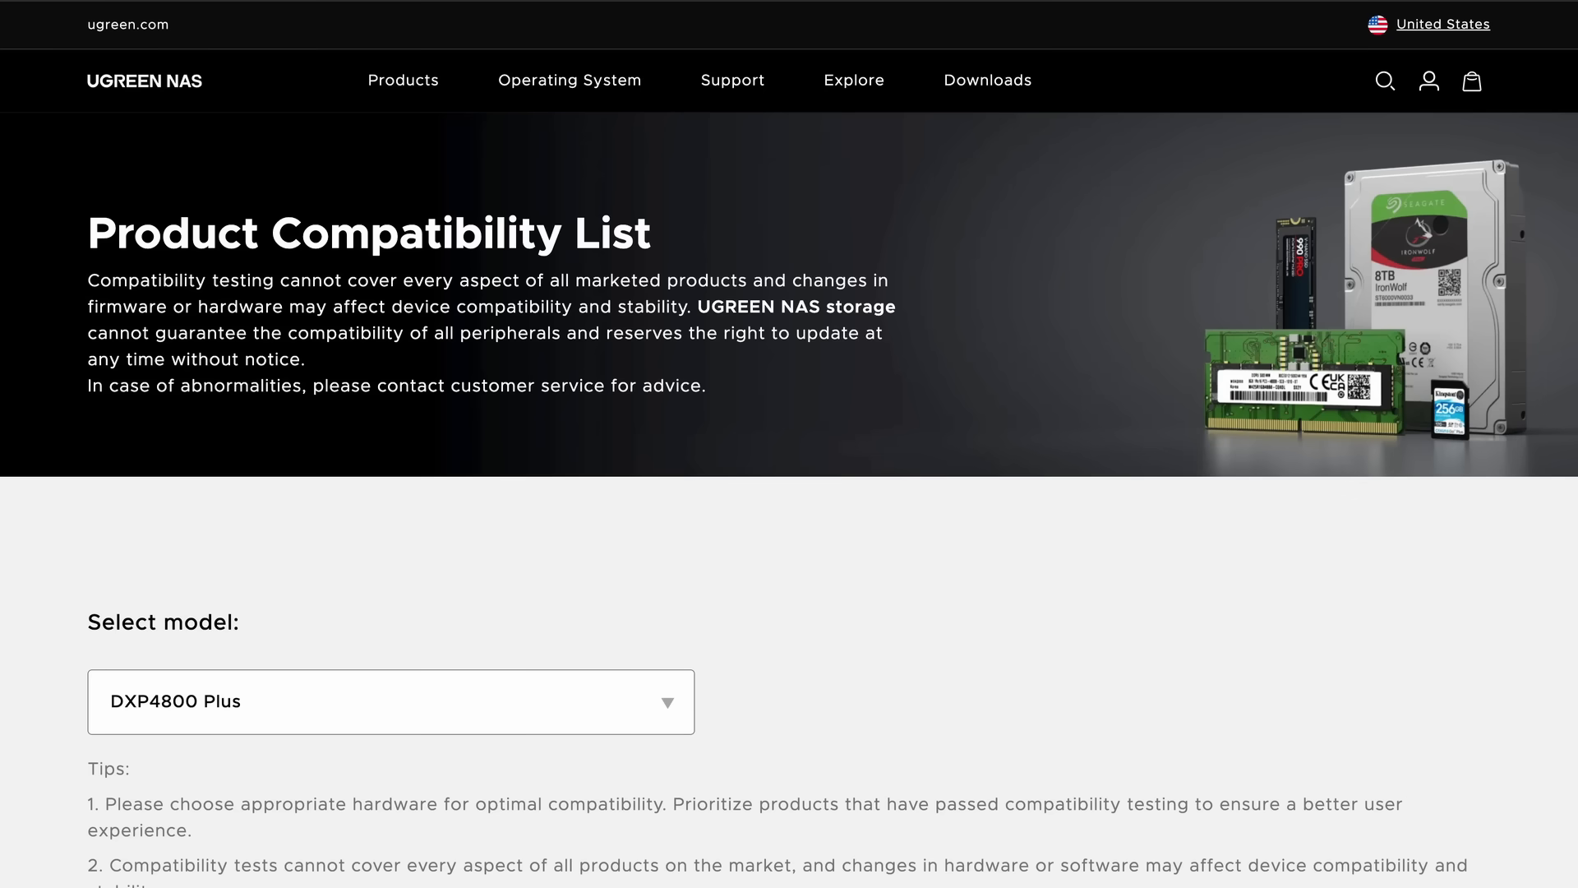
Step: Scroll through the DXP4800 Plus SATA HDD compatibility table and HDD notes
scroll("down", 3)
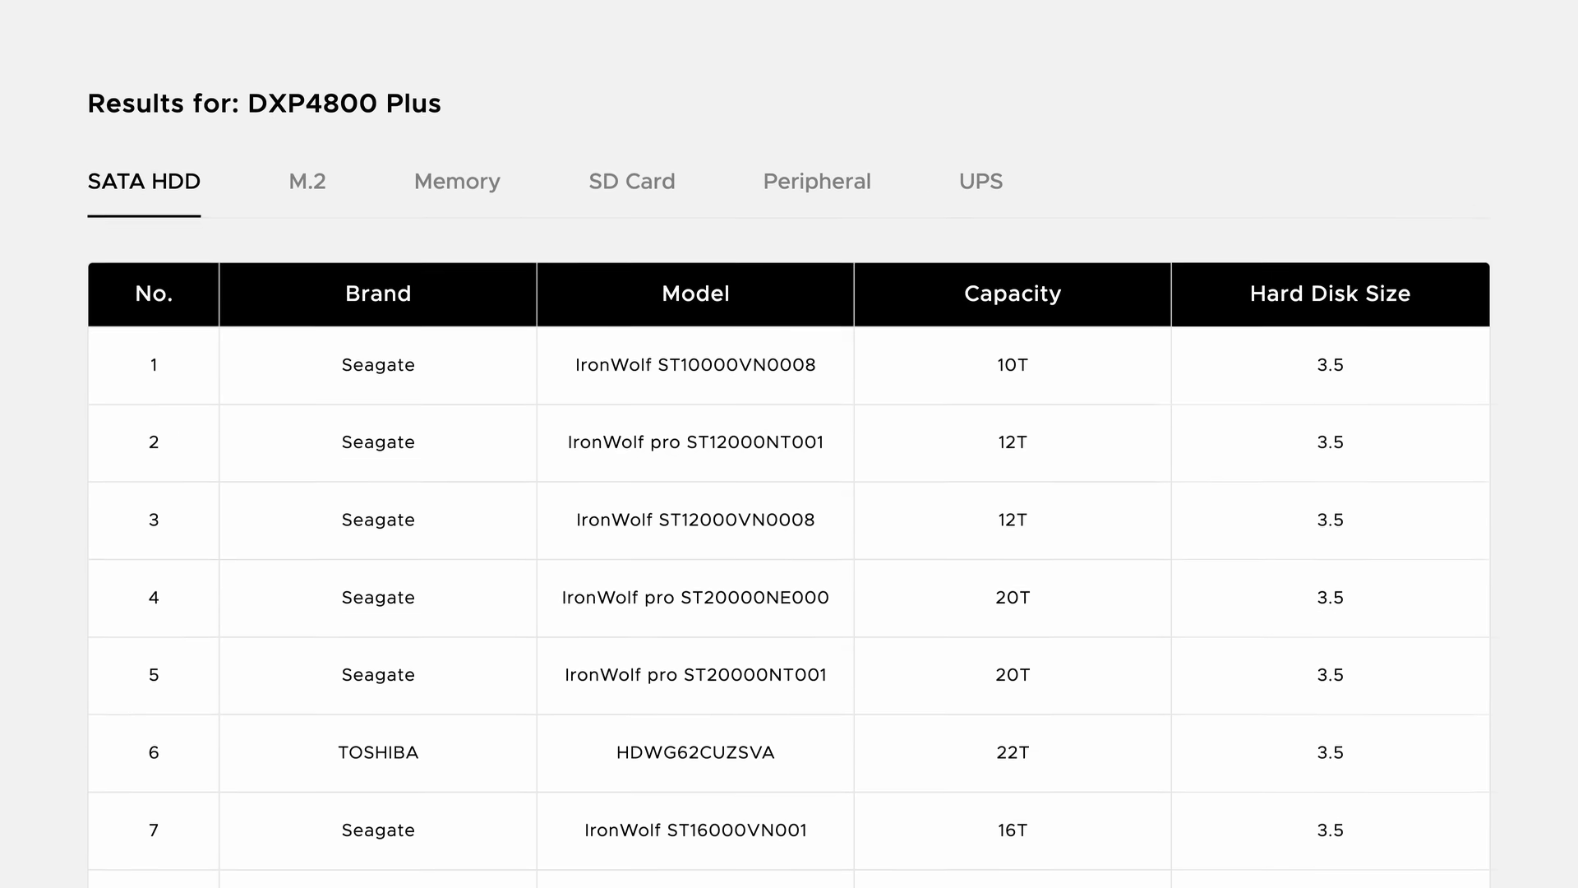
scroll("down", 3)
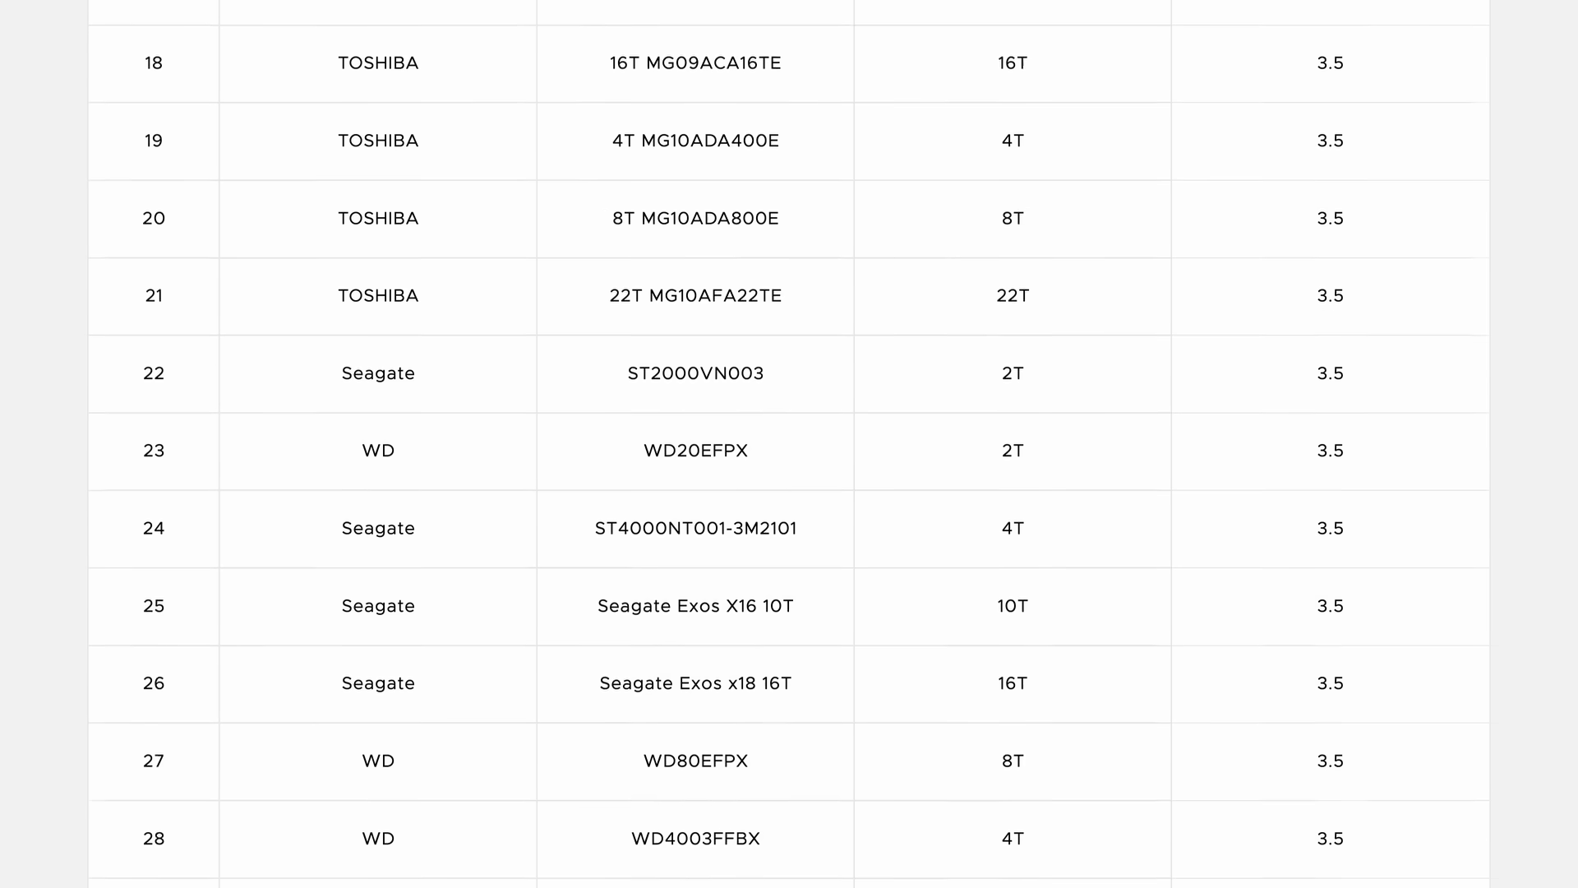
scroll("down", 3)
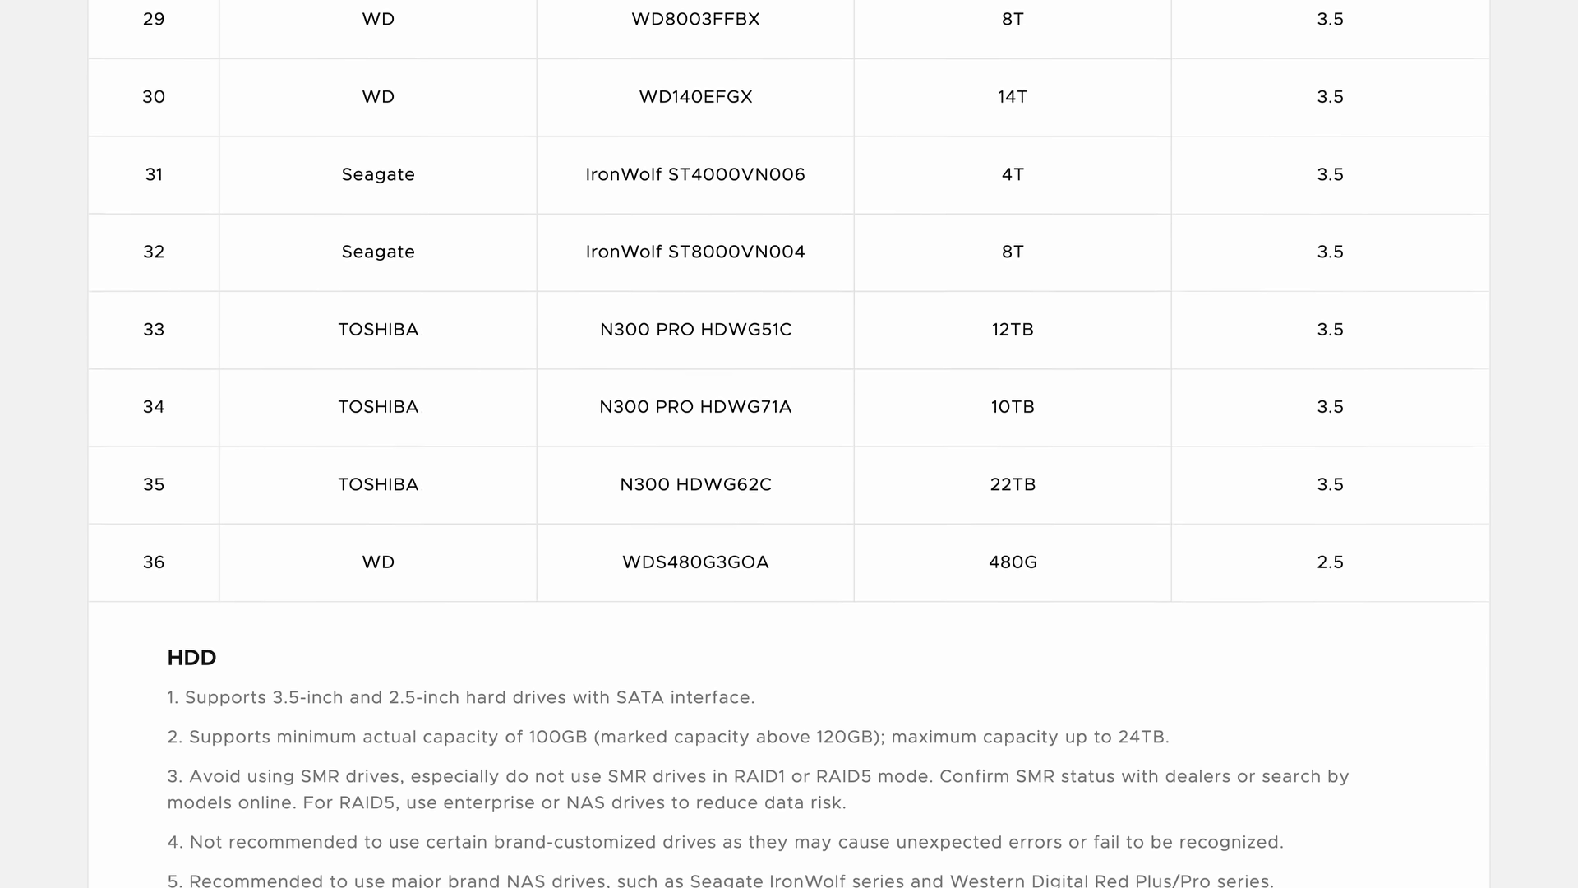
scroll("down", 3)
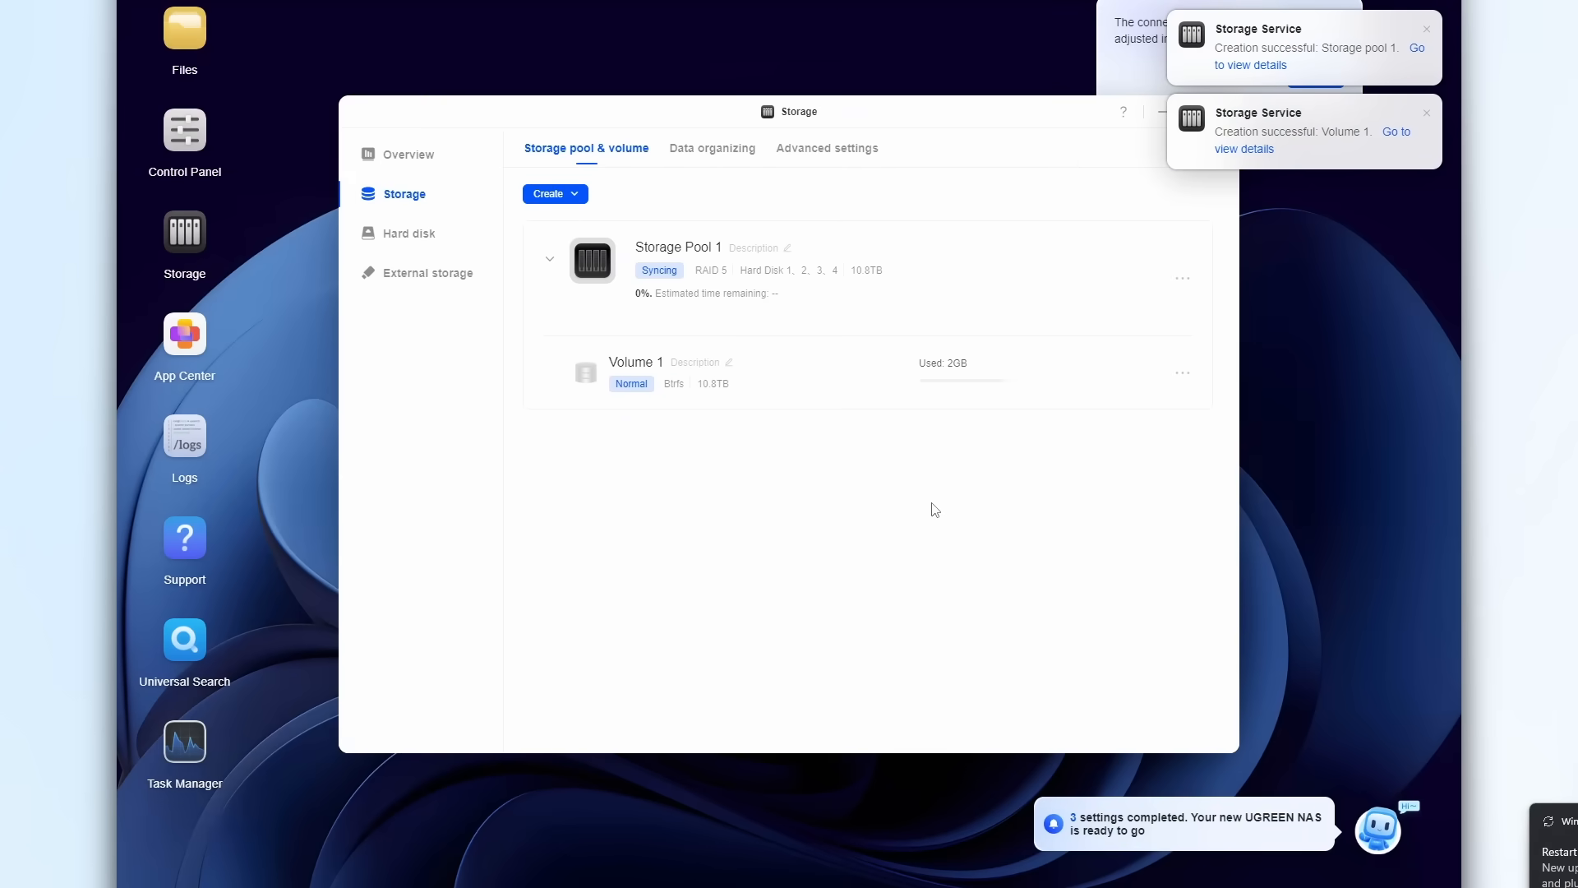
Step: Confirm Storage Pool 1 as RAID 5 across disks 1–4 with 10.8TB Btrfs Volume 1
left_click(1427, 27)
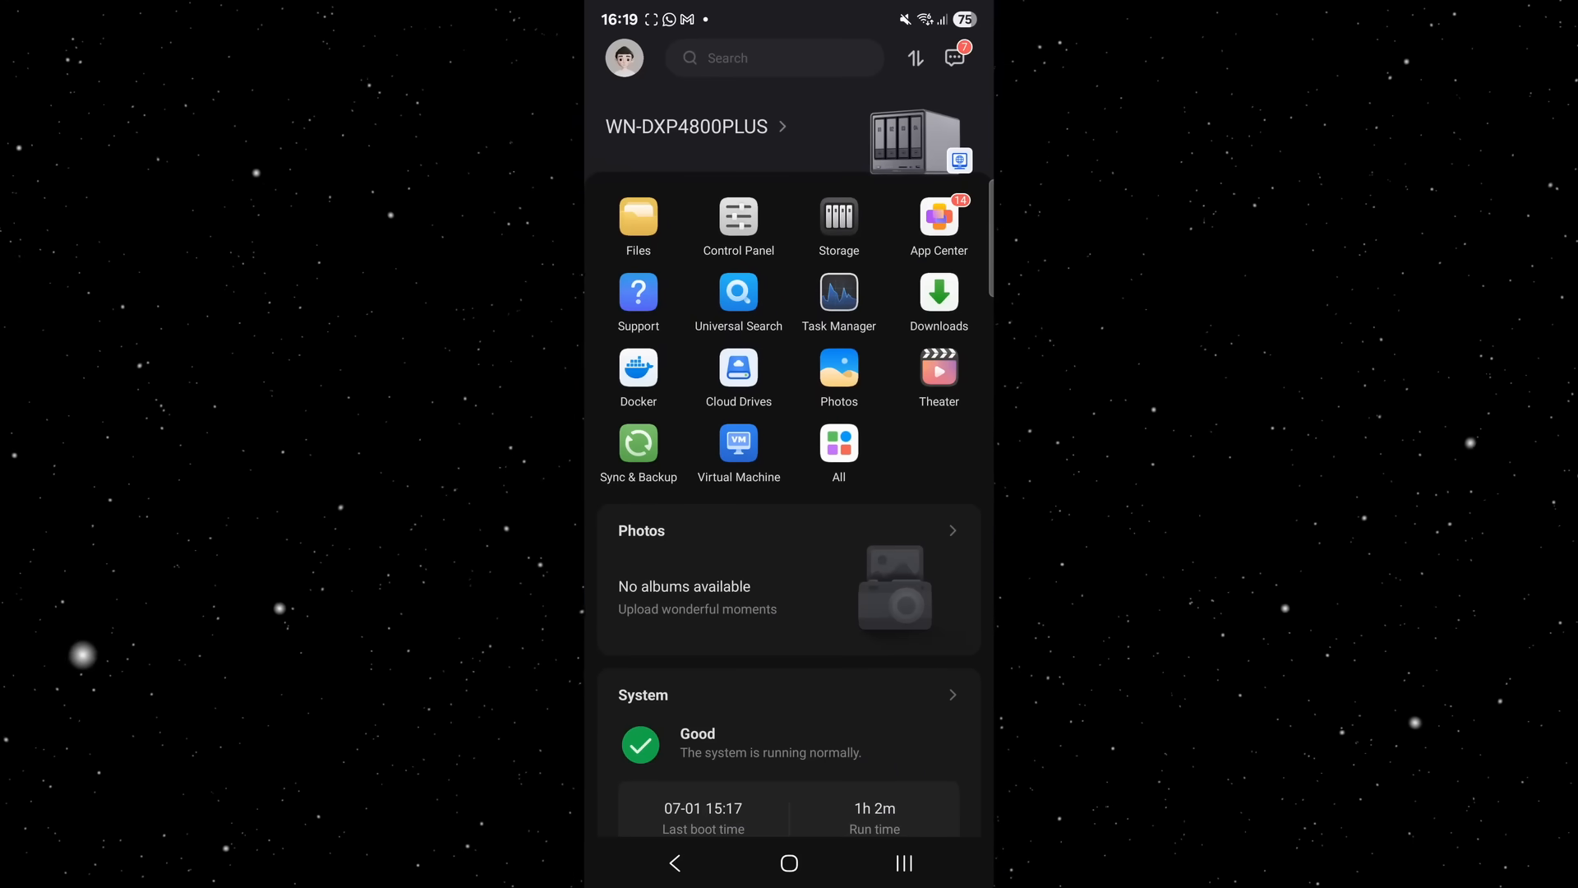
Step: Review the WN-DXP4800PLUS home screen's system status, then open the Photos app
scroll("down", 3)
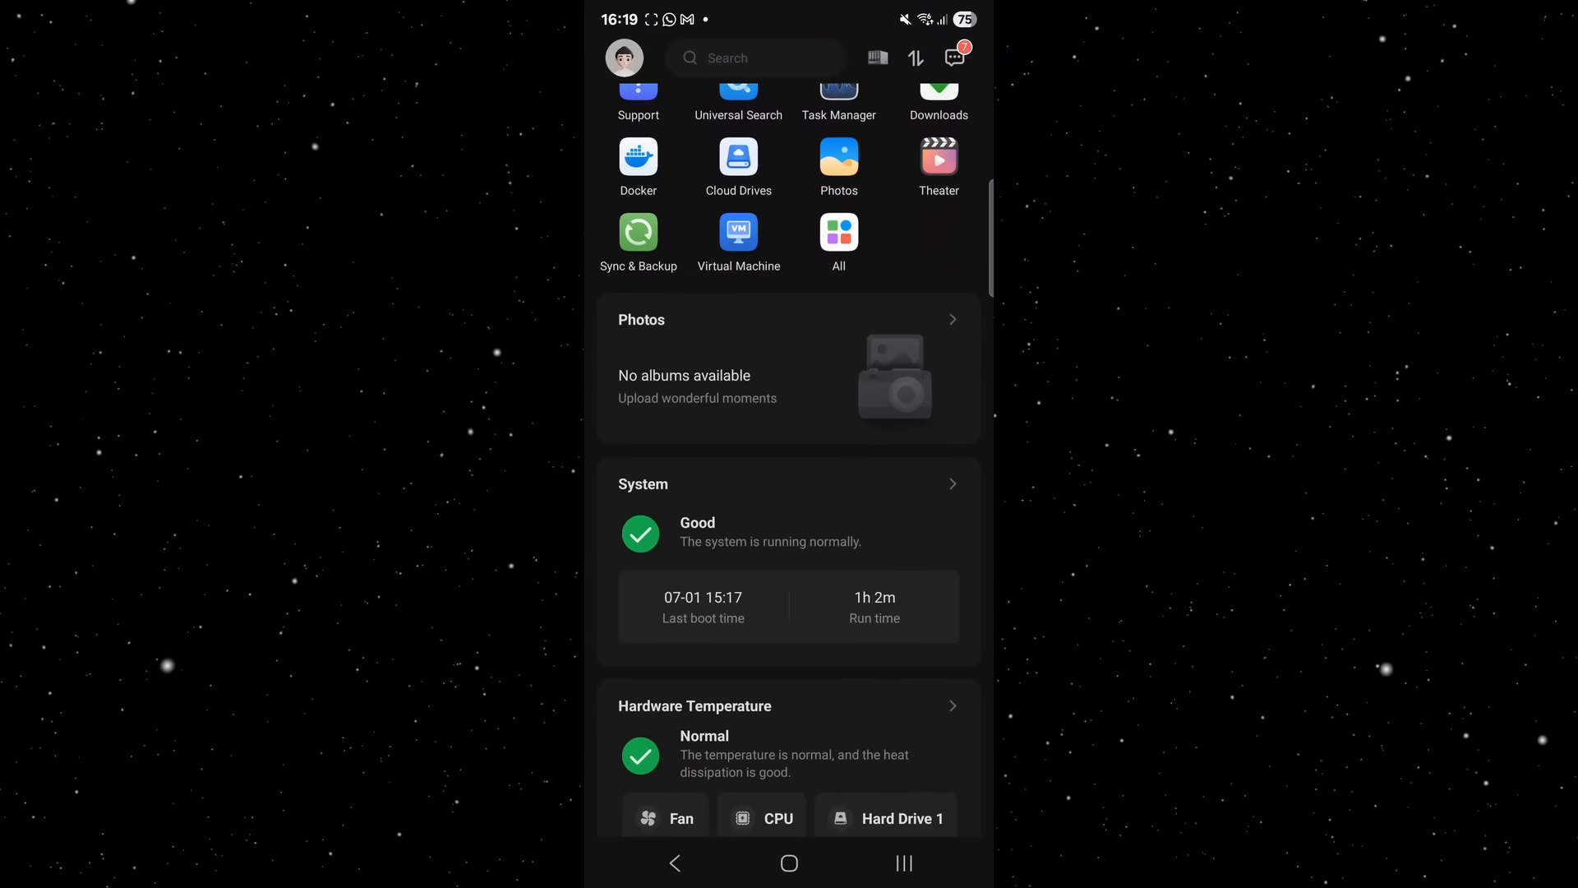
scroll("down", 3)
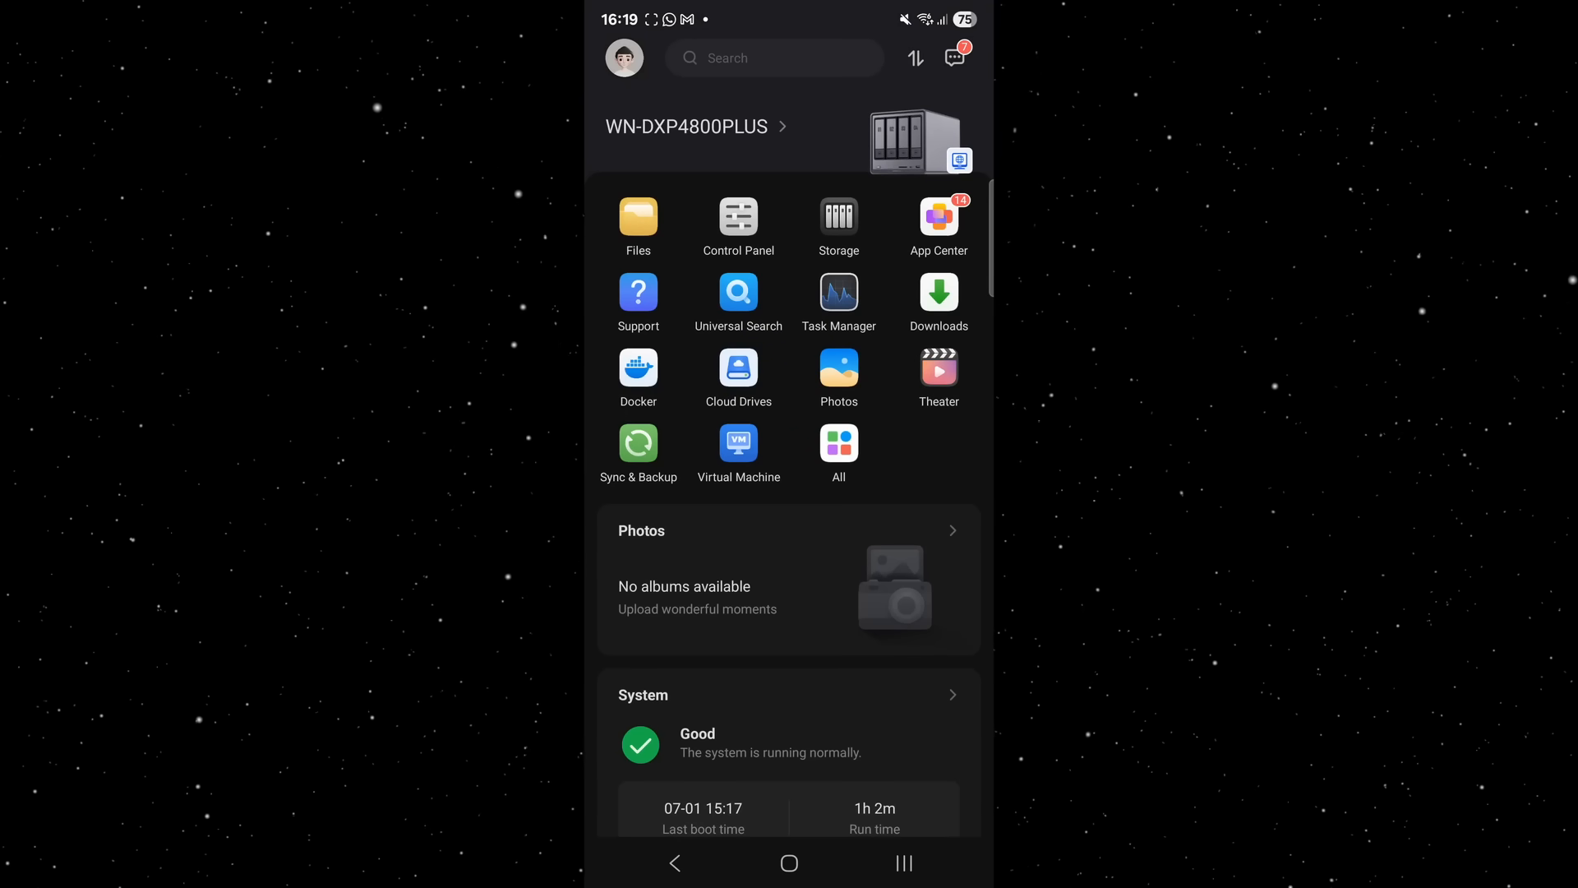
left_click(839, 370)
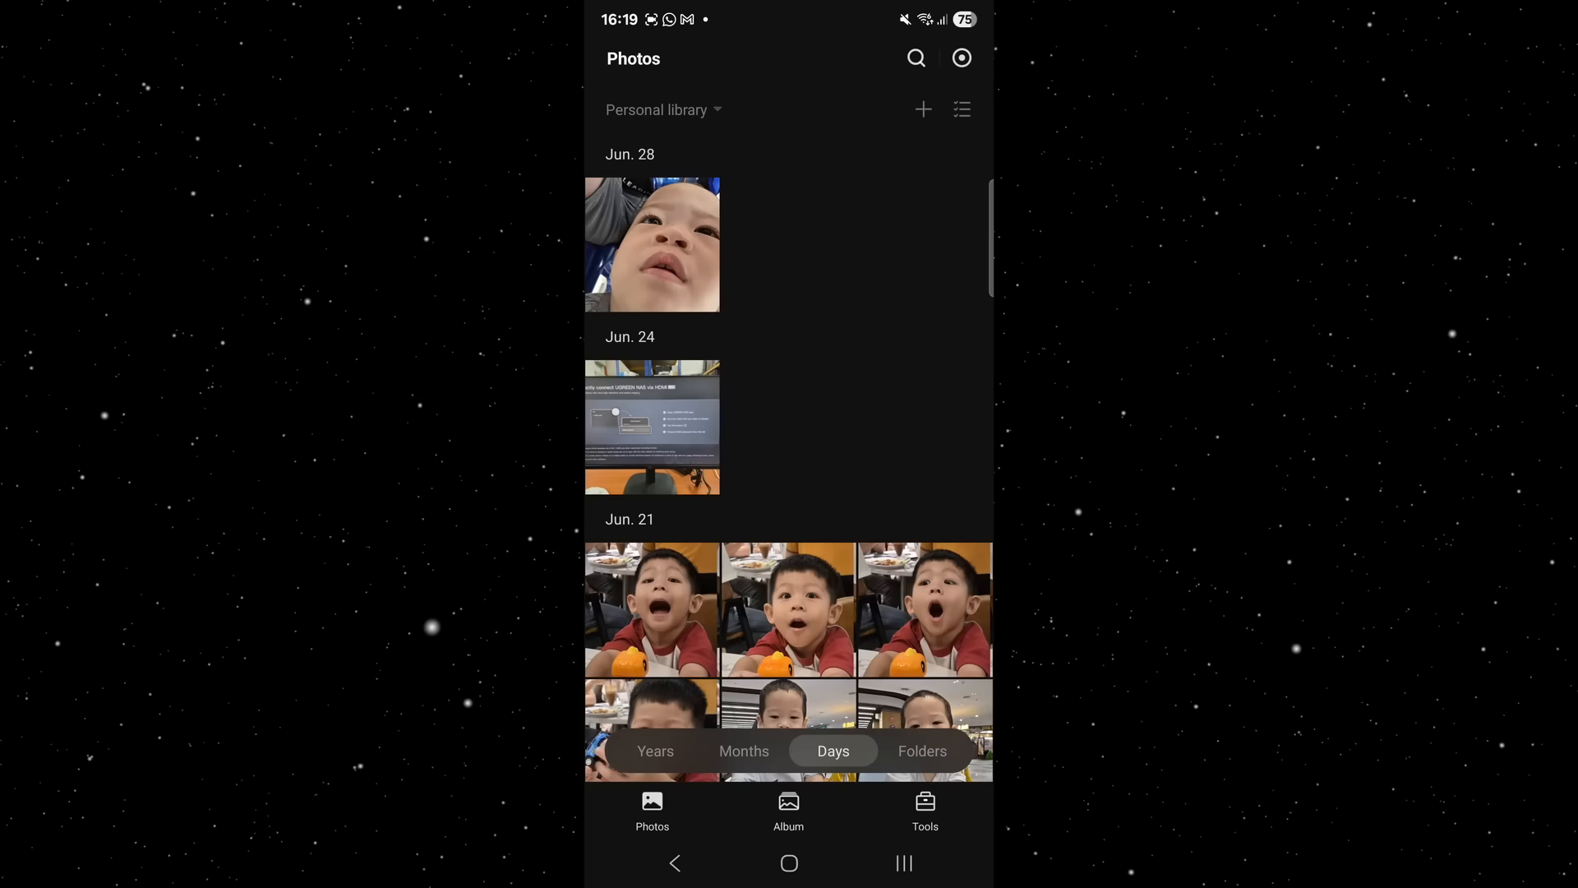
Step: Search photos for 'dog', clear the query, then search for 'camera'
left_click(914, 58)
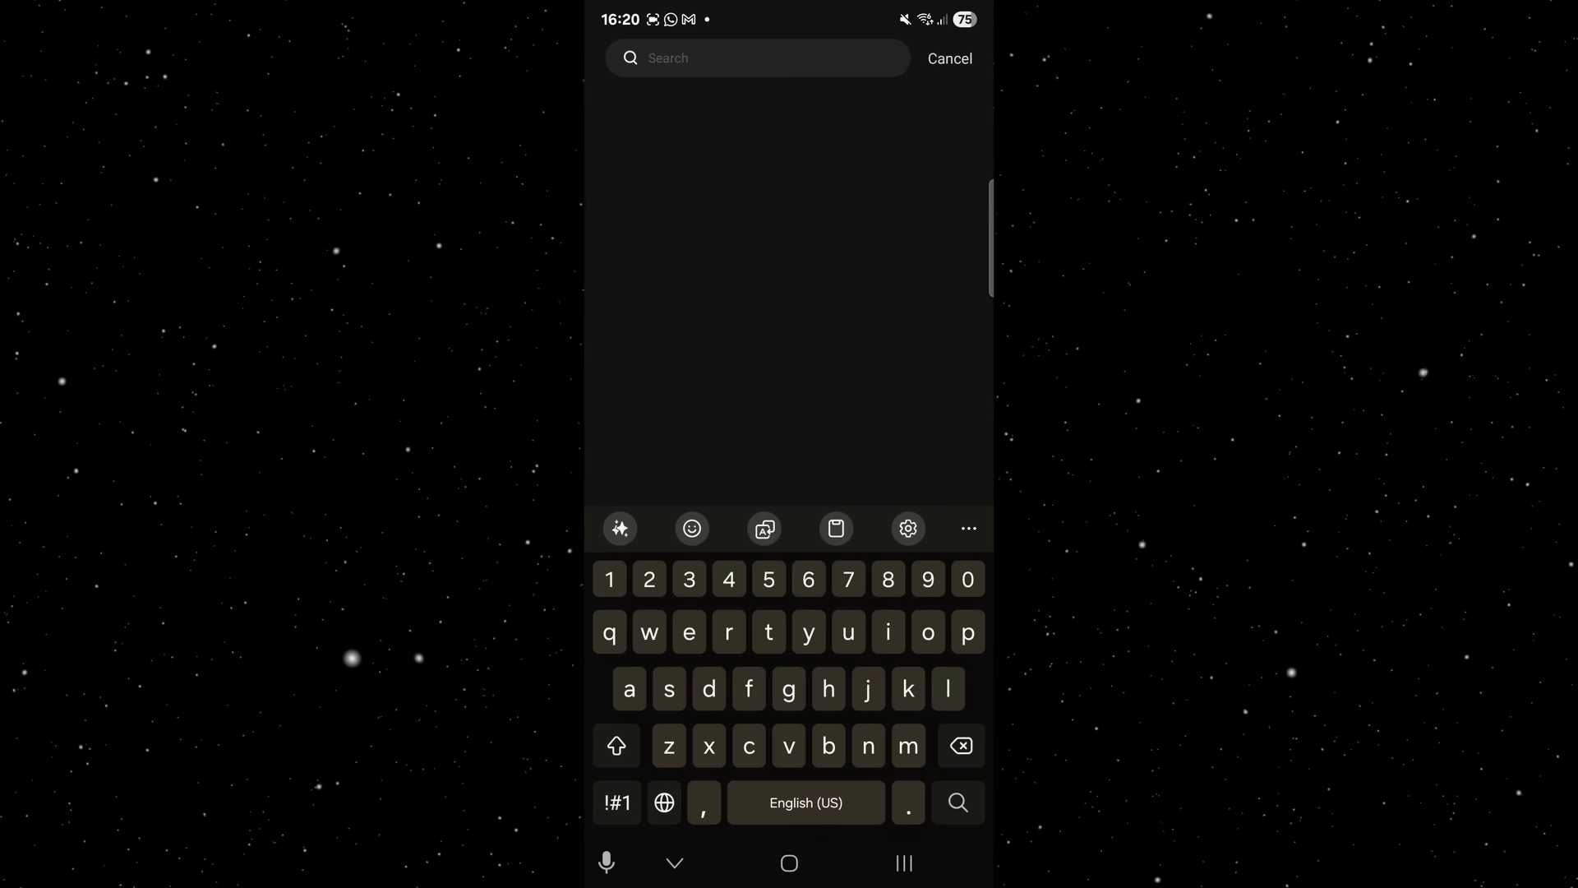
type("dog")
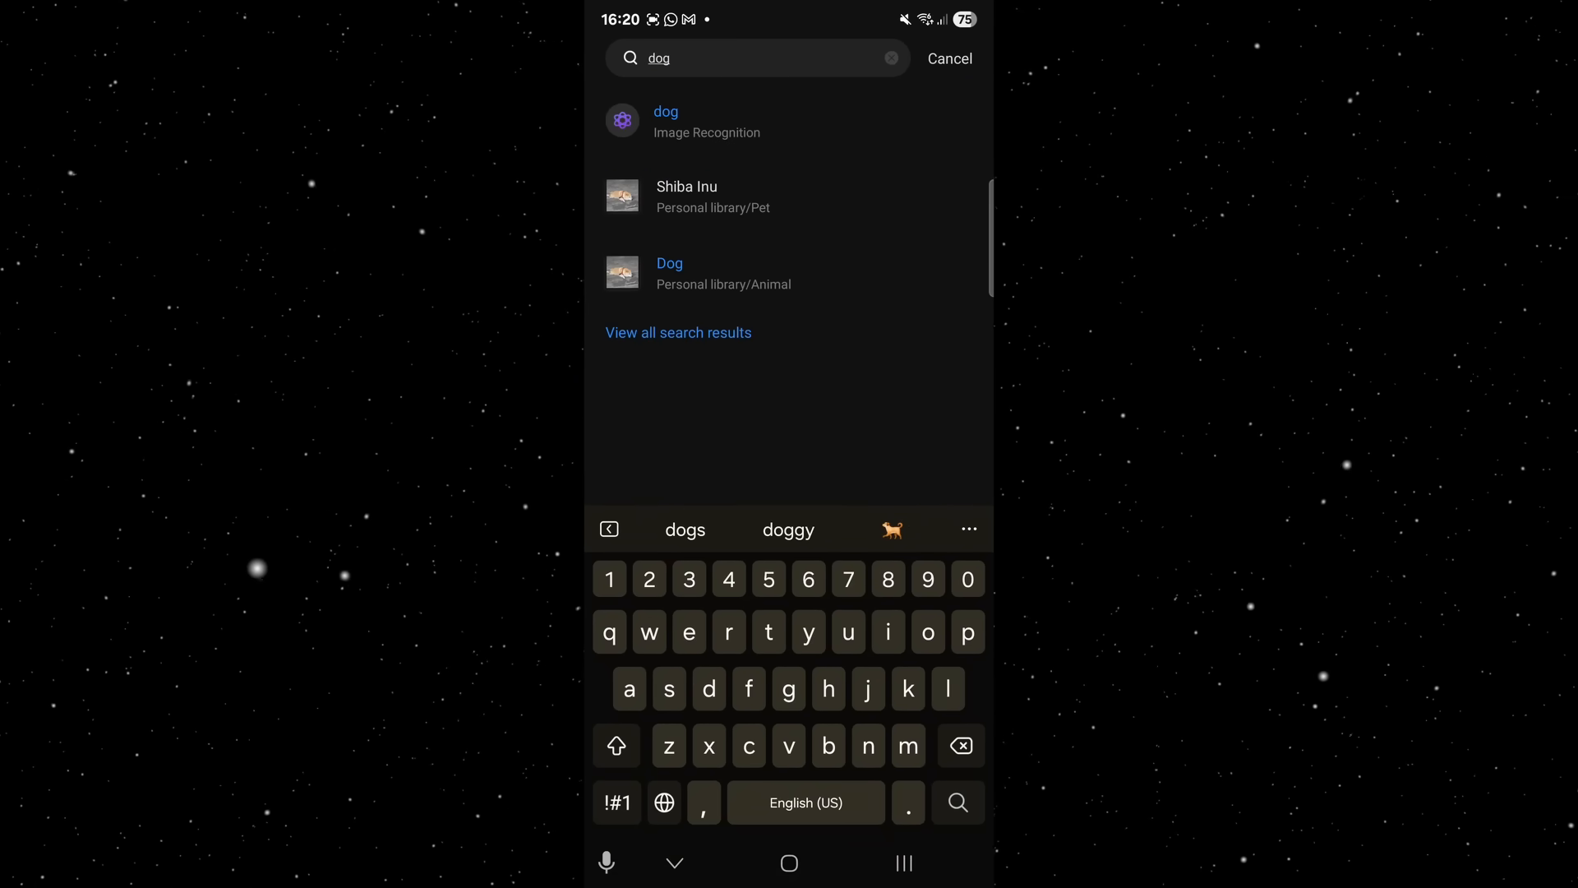
left_click(956, 803)
type("scre")
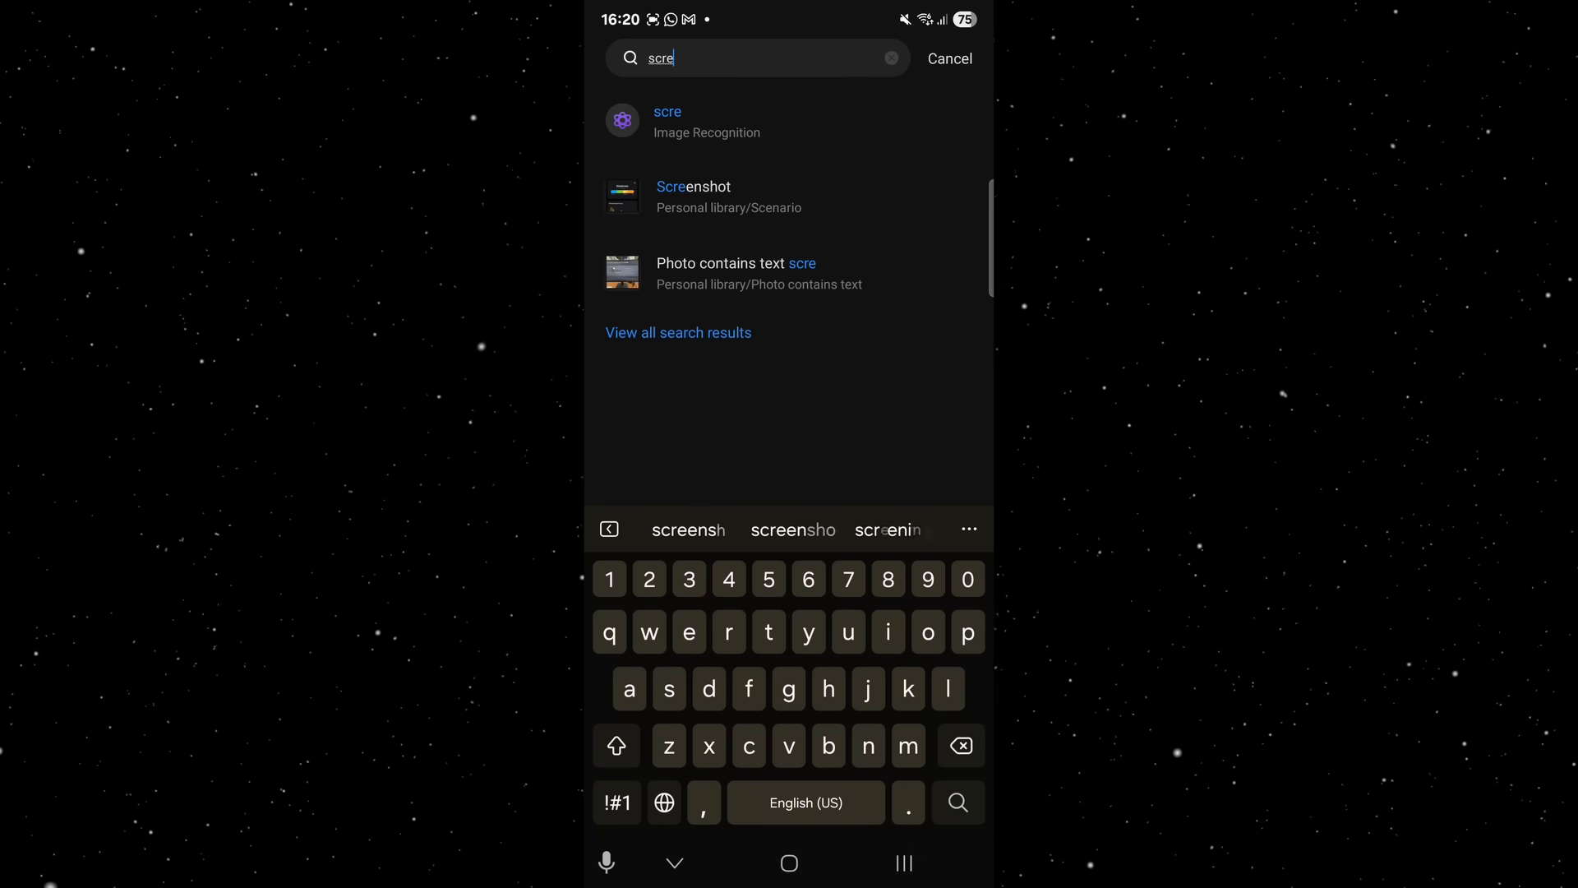
left_click(694, 186)
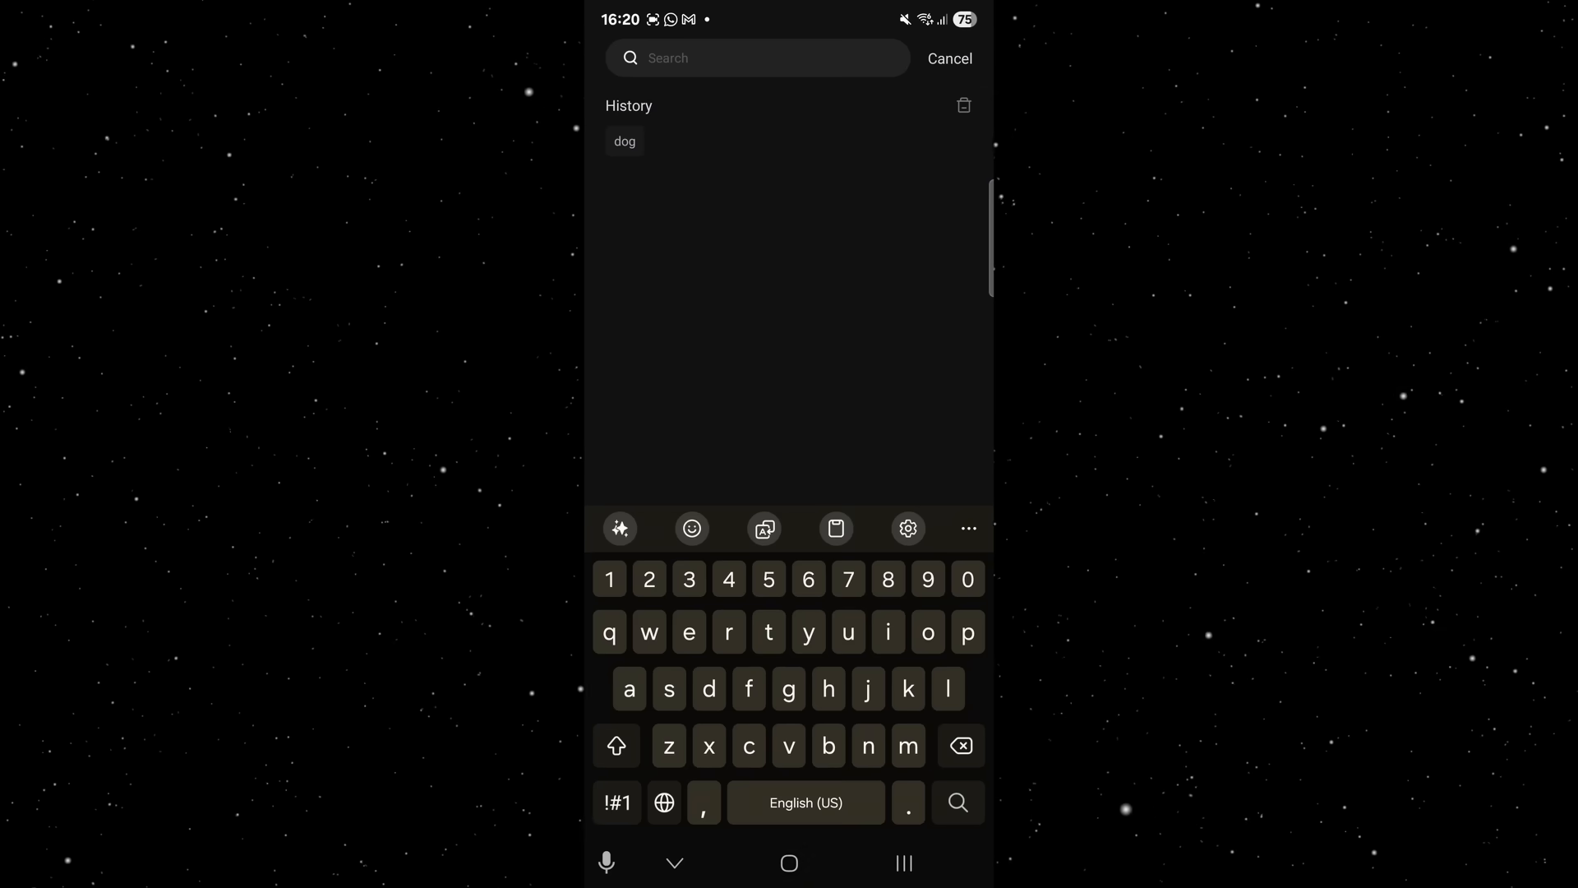
type("camera")
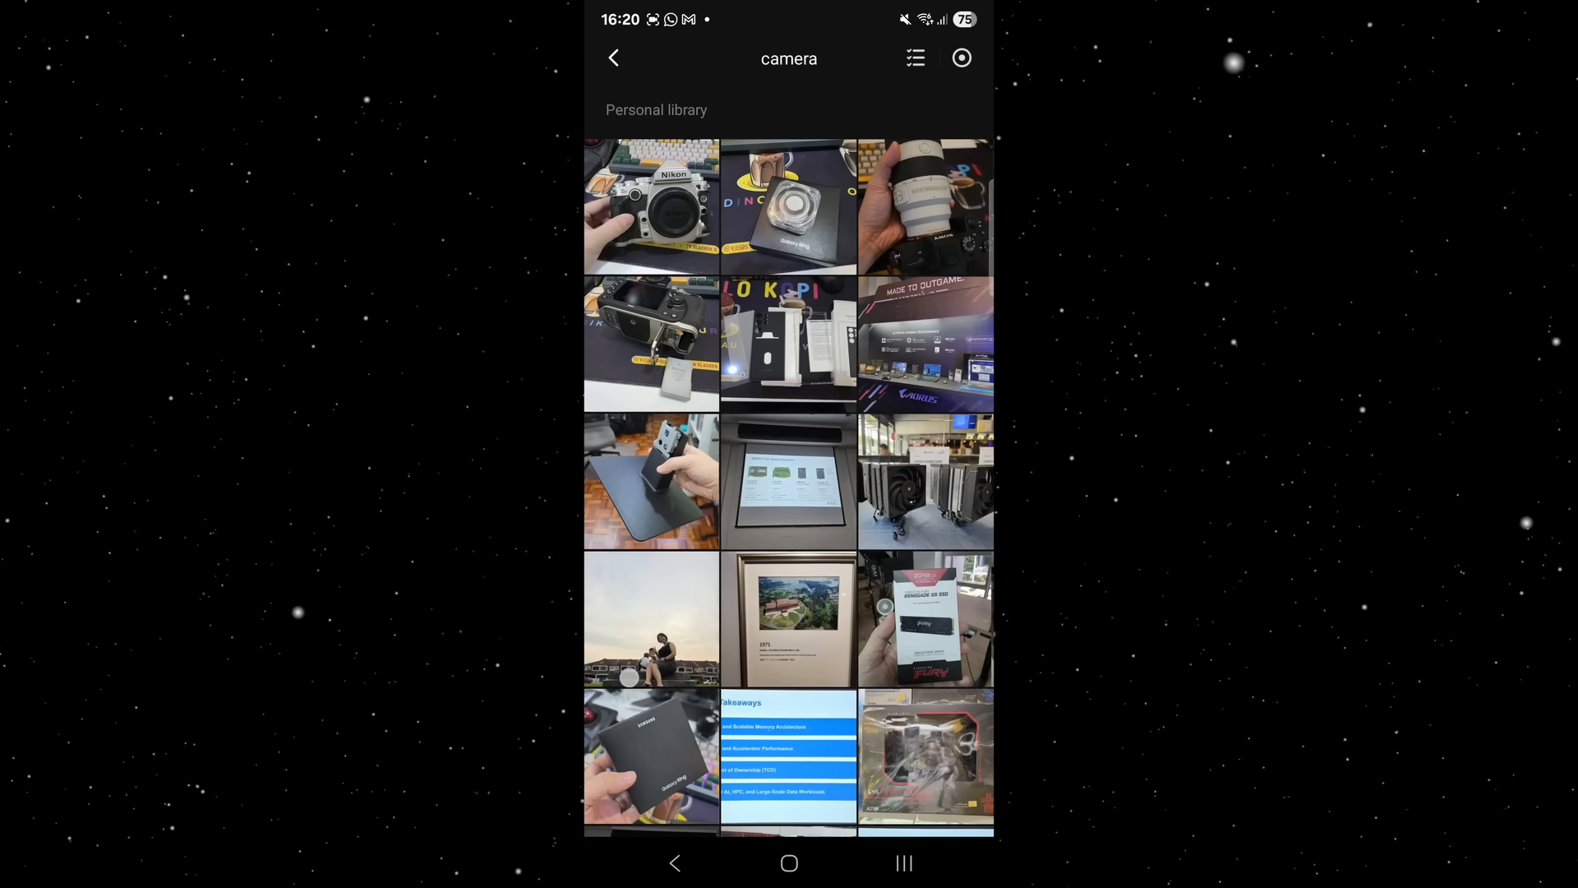
Step: Browse the camera results, then the DXP4800 page's security and Intel N100 performance sections
scroll("down", 3)
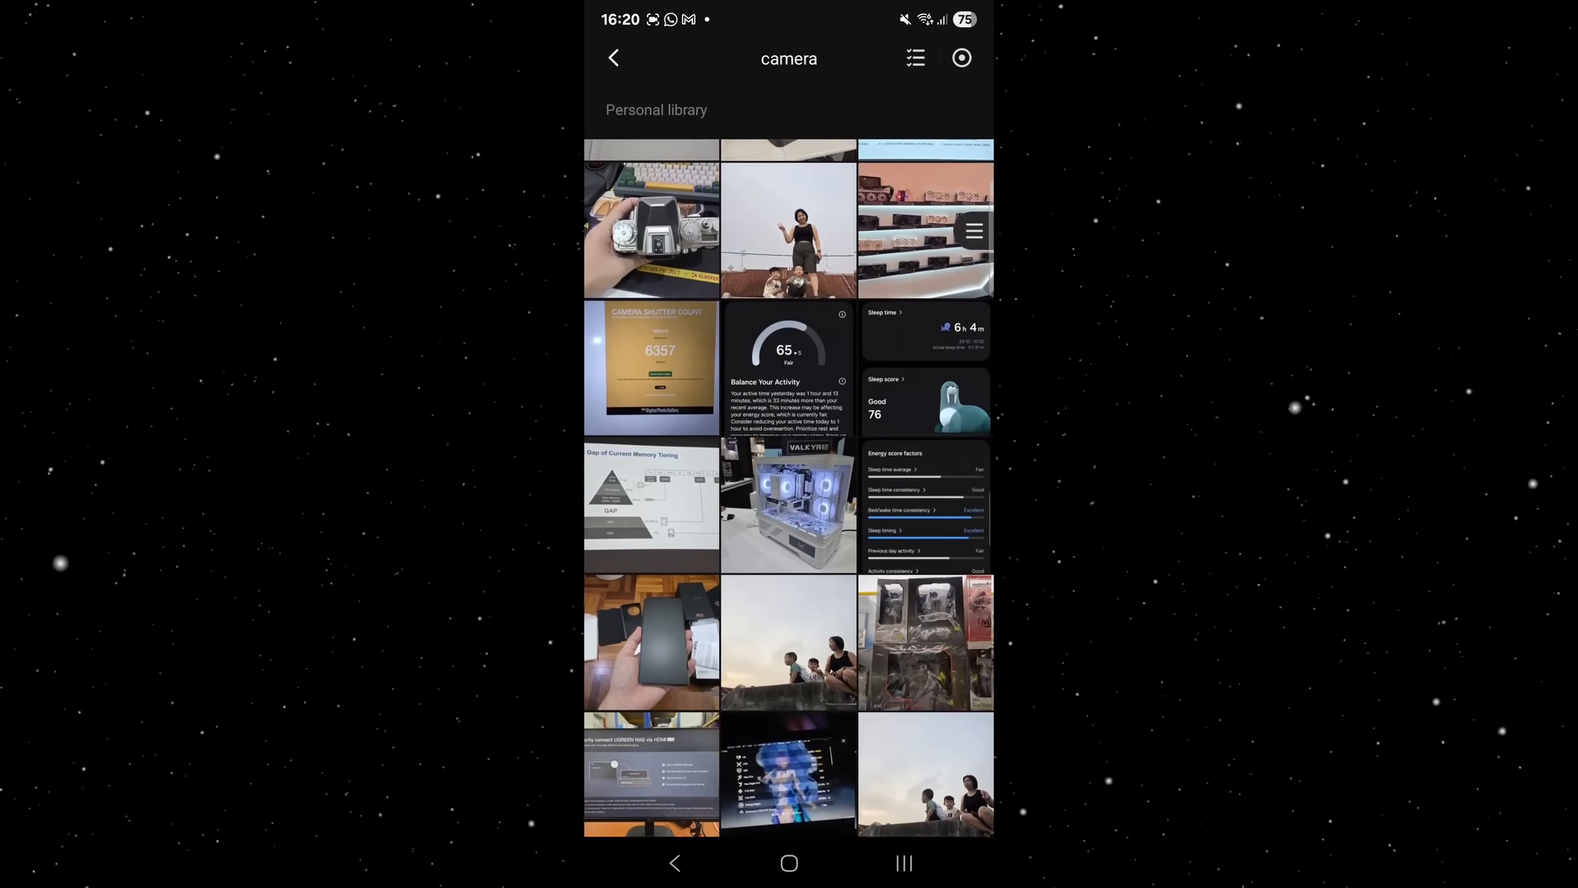
scroll("up", 3)
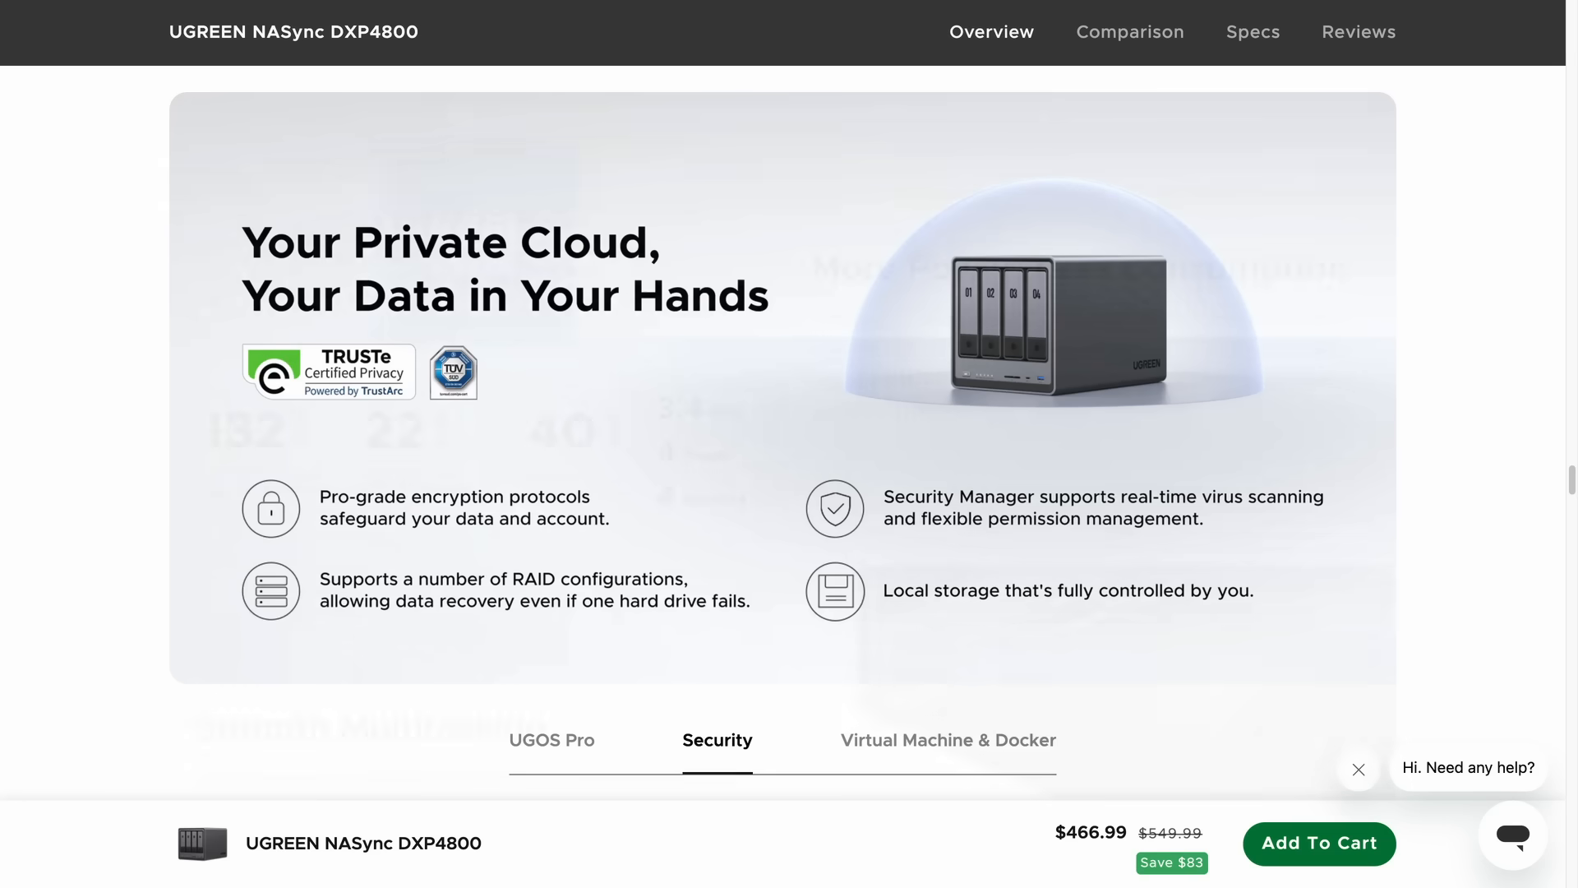
scroll("down", 3)
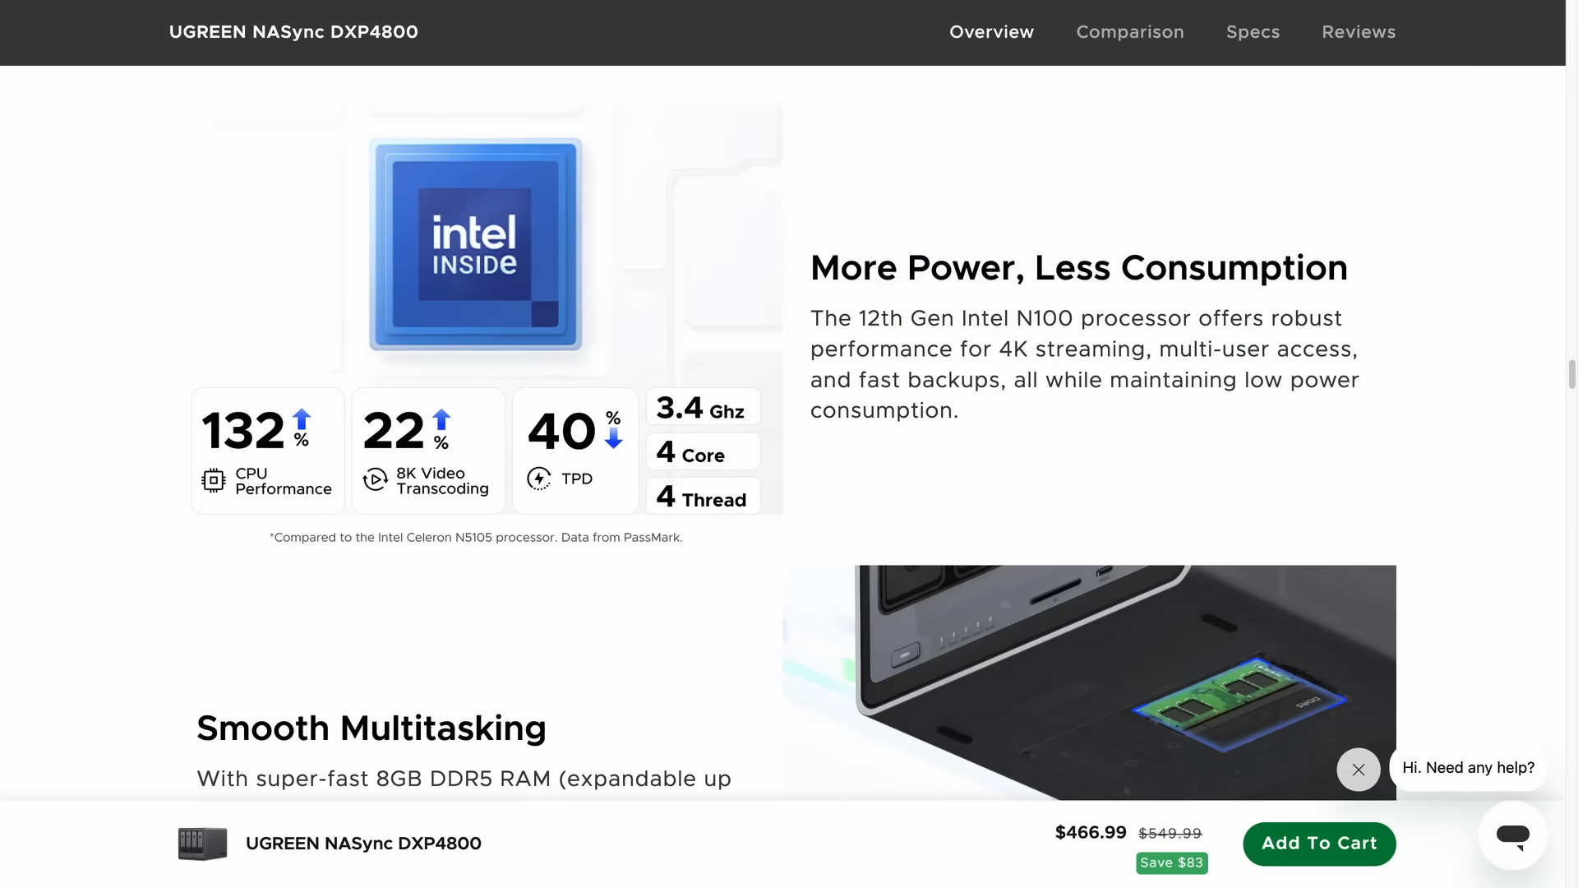